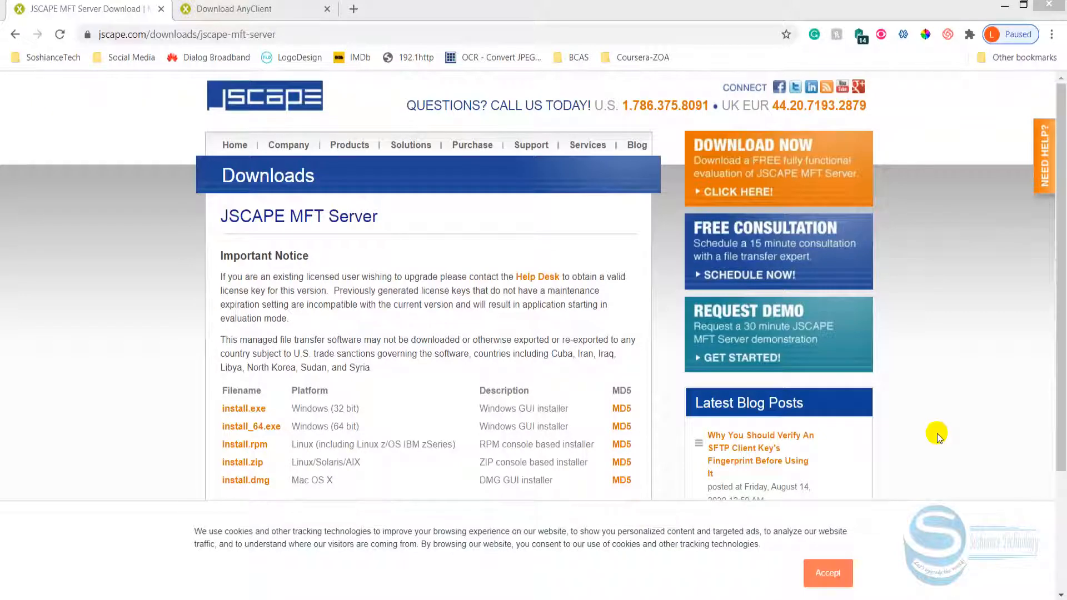
pyautogui.moveTo(650, 49)
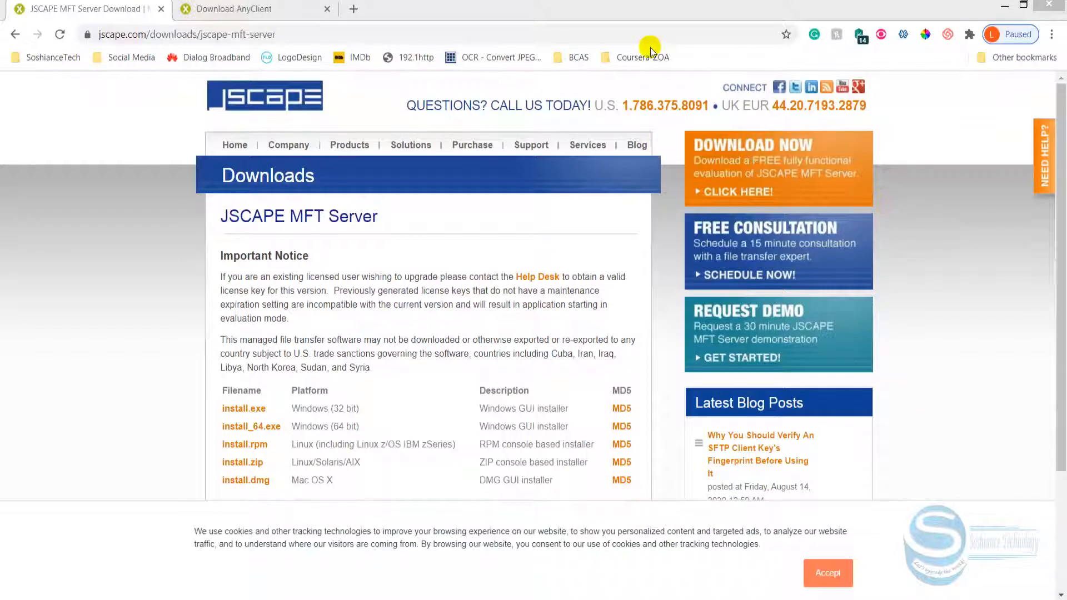
pyautogui.moveTo(534, 4)
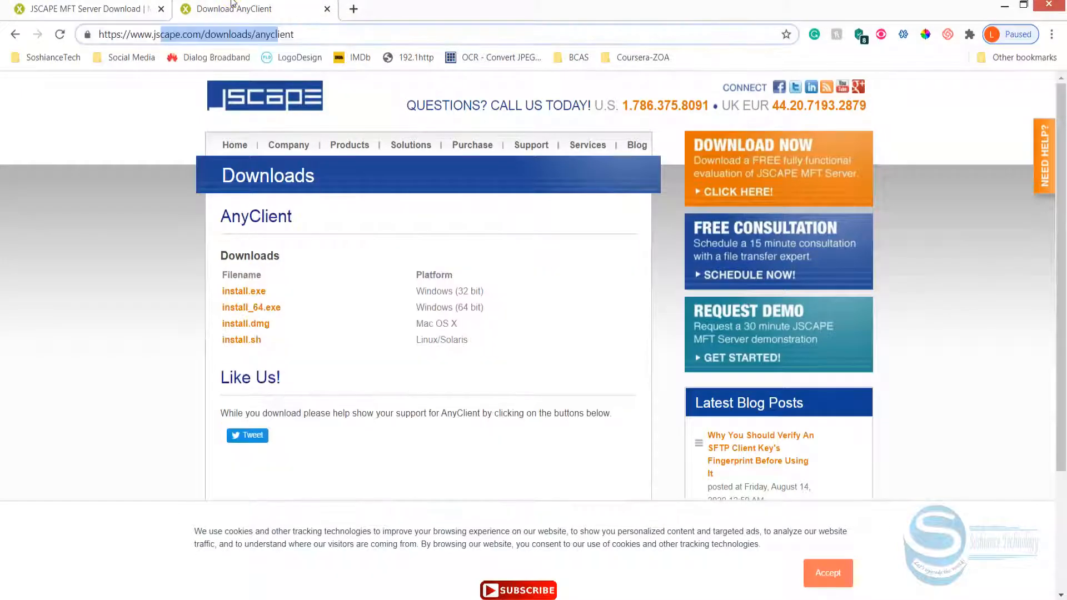
pyautogui.moveTo(310, 236)
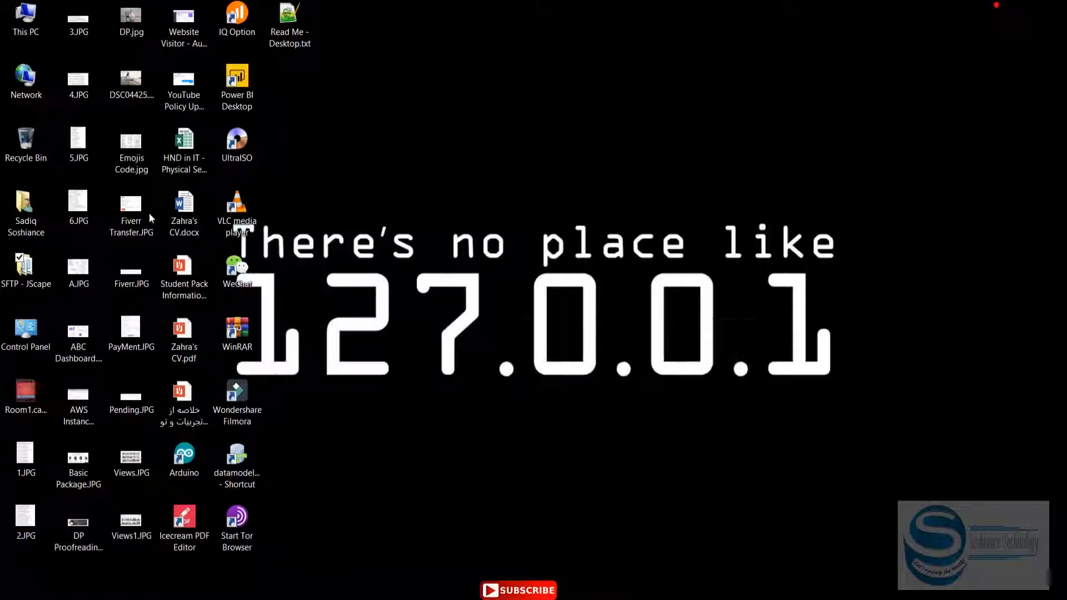
# Step: Open the SFTP - JScape desktop folder containing the two downloaded installers
pyautogui.doubleClick(26, 266)
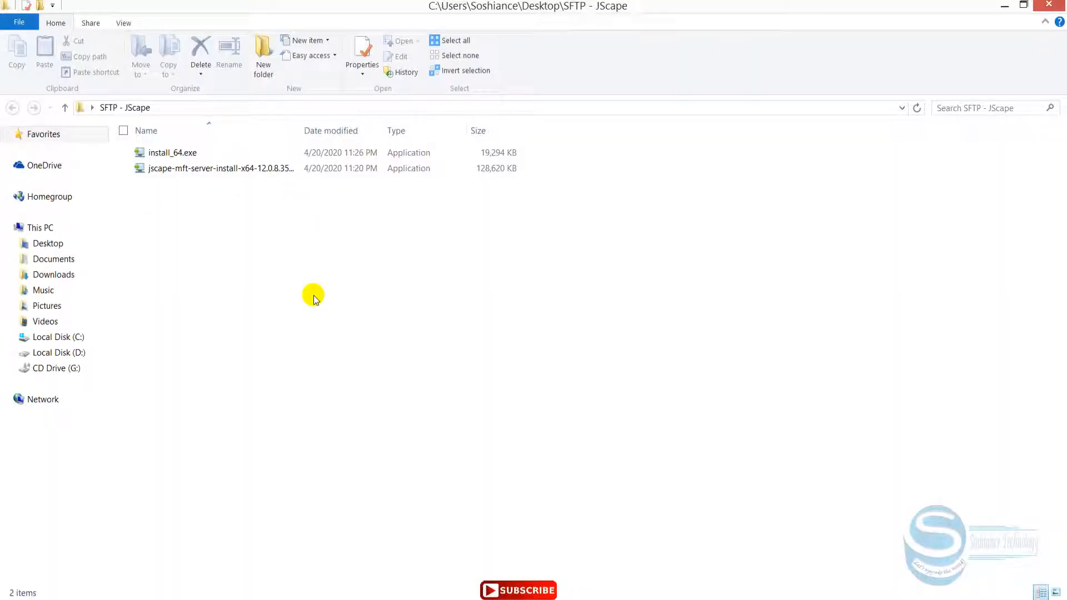
pyautogui.moveTo(316, 300)
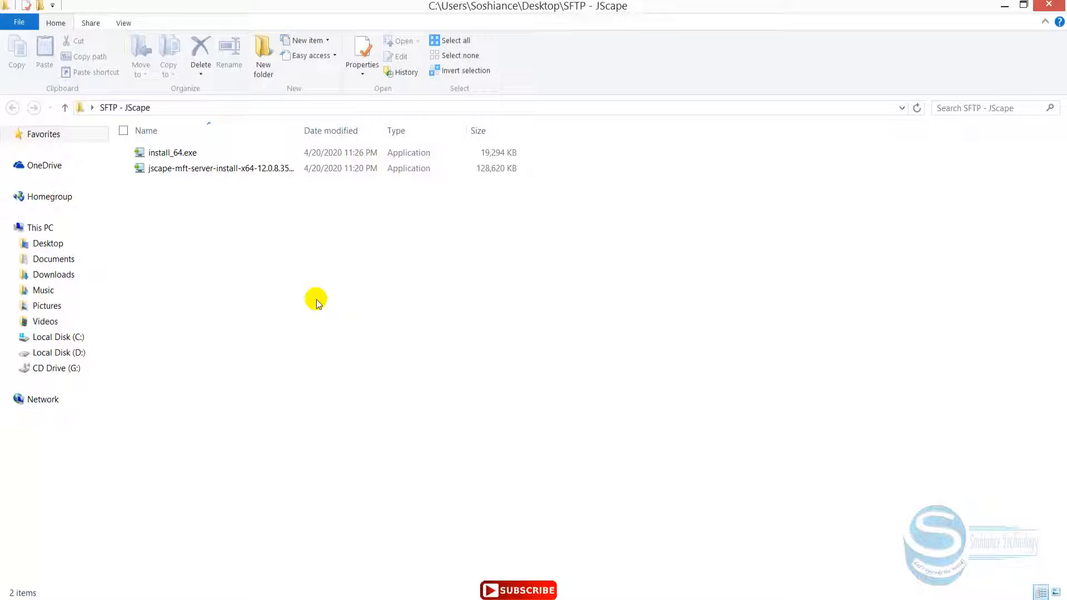
pyautogui.moveTo(201, 207)
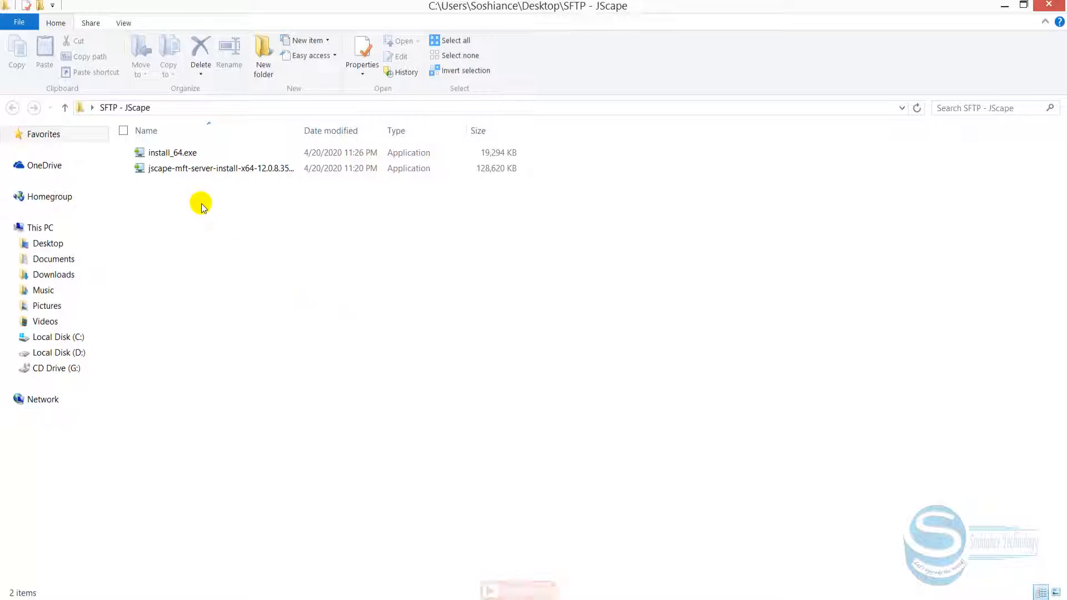
# Step: Run the jscape-mft-server installer, accept the licence, and keep default install and Start Menu folders
pyautogui.doubleClick(220, 168)
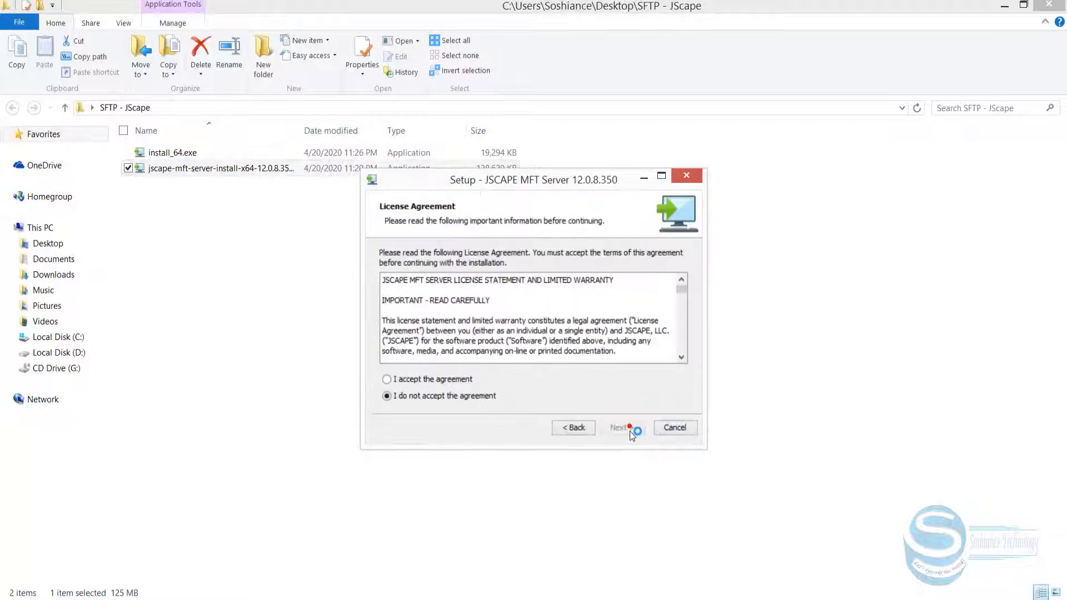
pyautogui.click(386, 379)
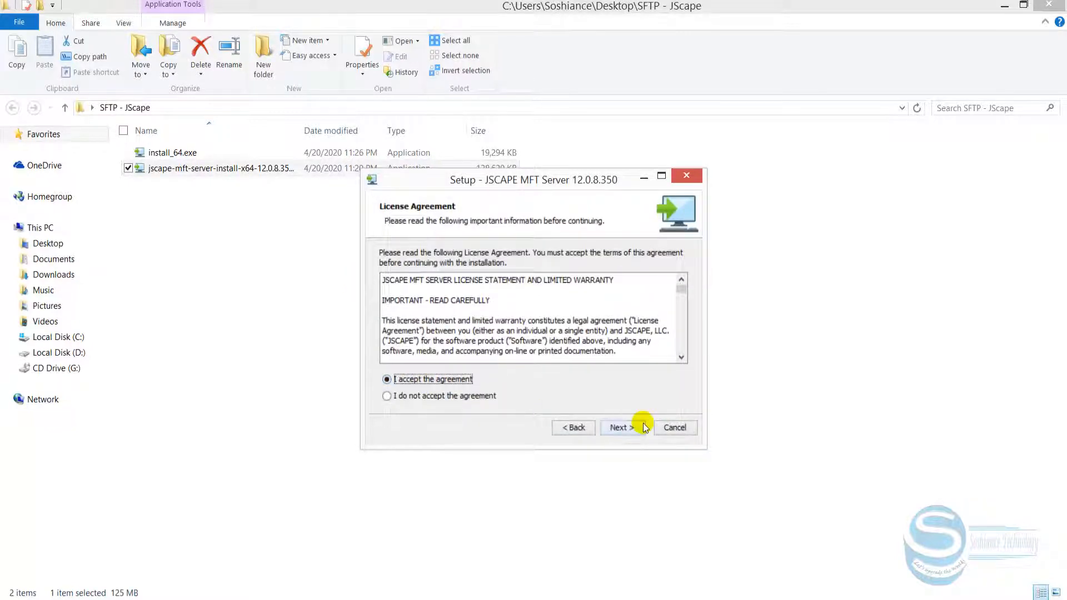
pyautogui.click(621, 428)
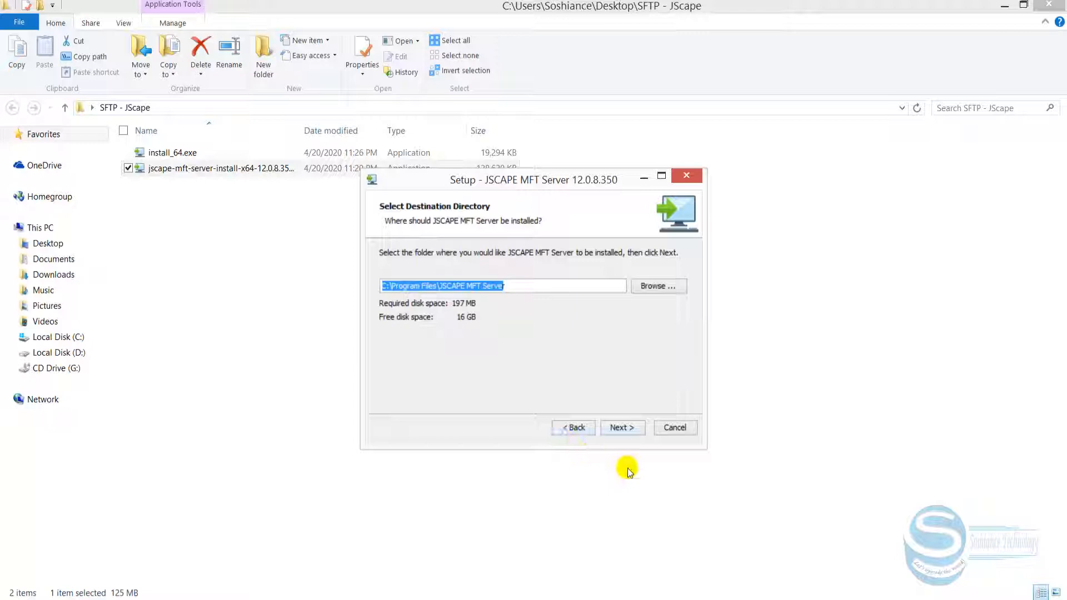
pyautogui.click(620, 427)
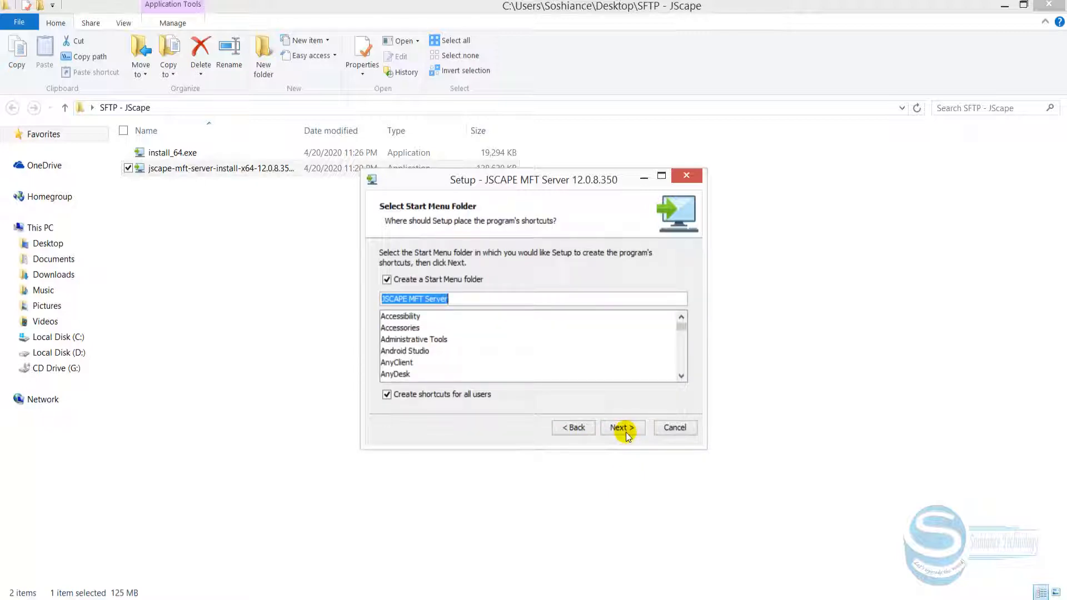
pyautogui.click(620, 427)
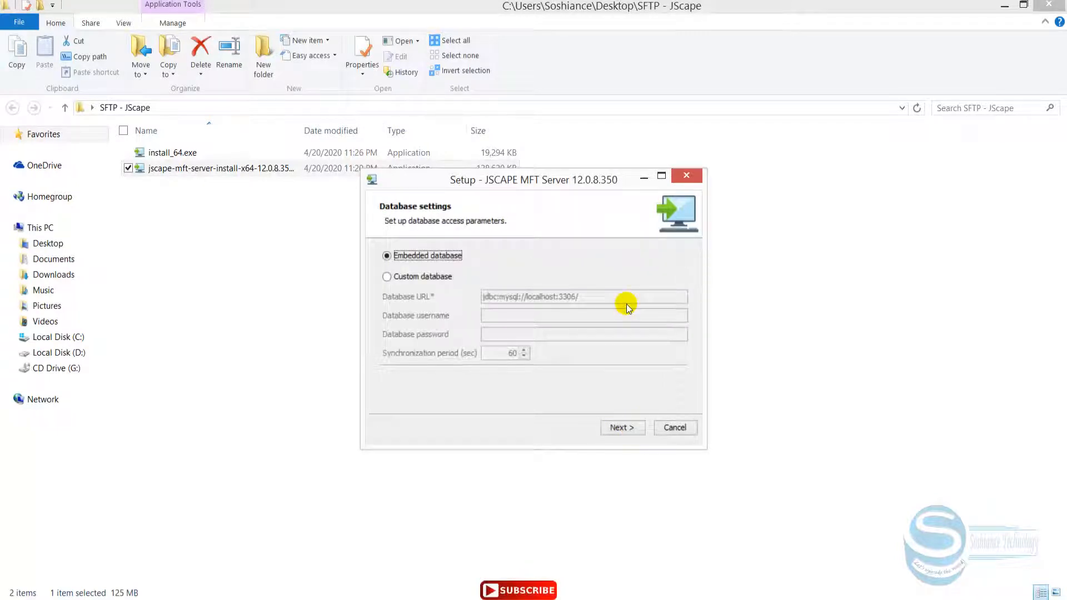
pyautogui.moveTo(491, 275)
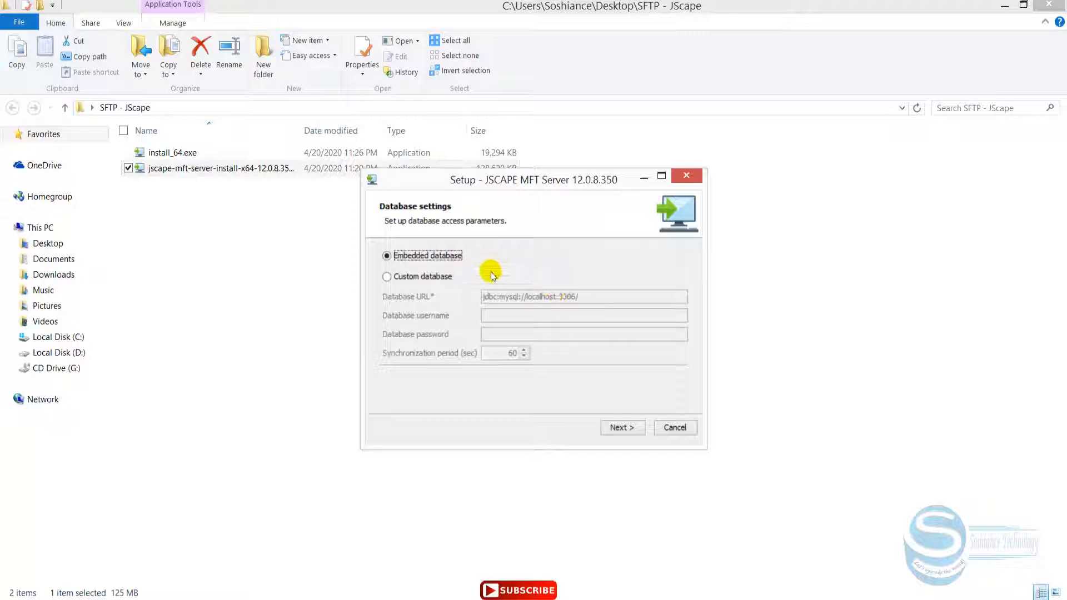
# Step: Keep Embedded database selected and let the installer initialize the repositories
pyautogui.click(387, 276)
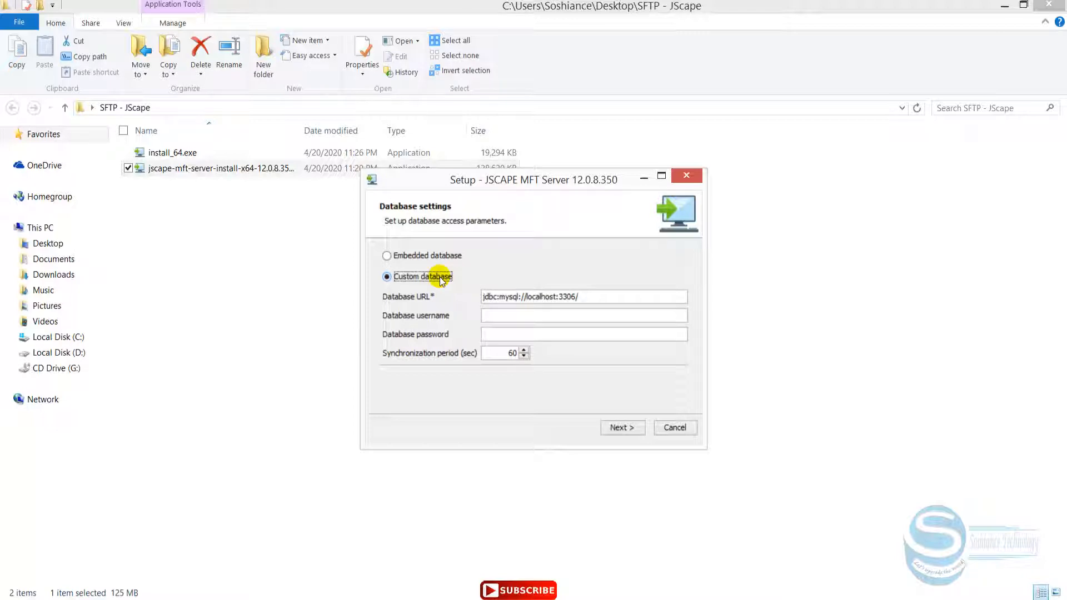
pyautogui.click(386, 255)
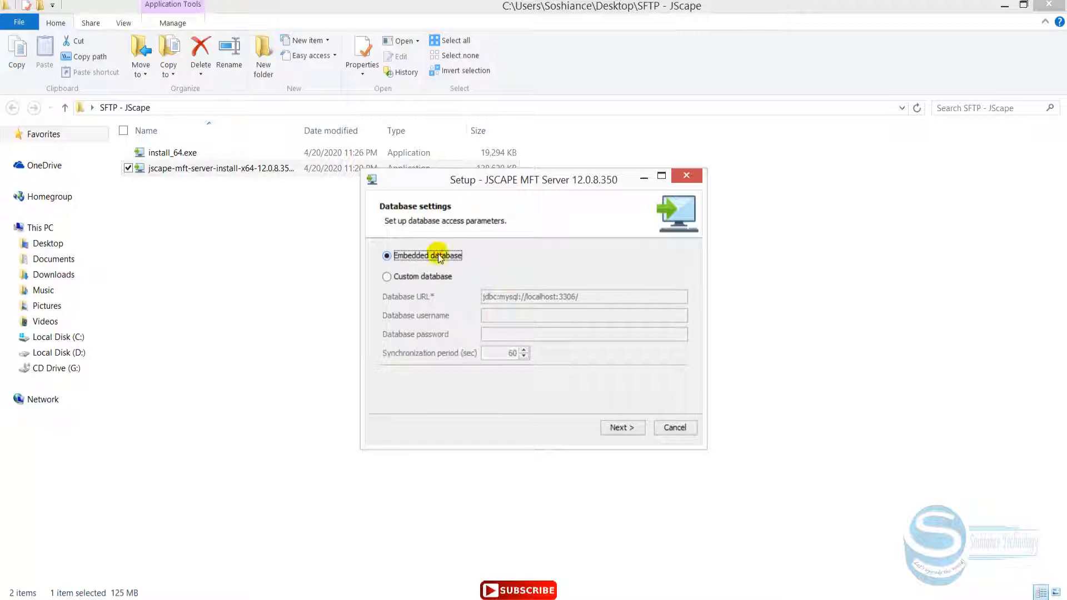
pyautogui.click(620, 427)
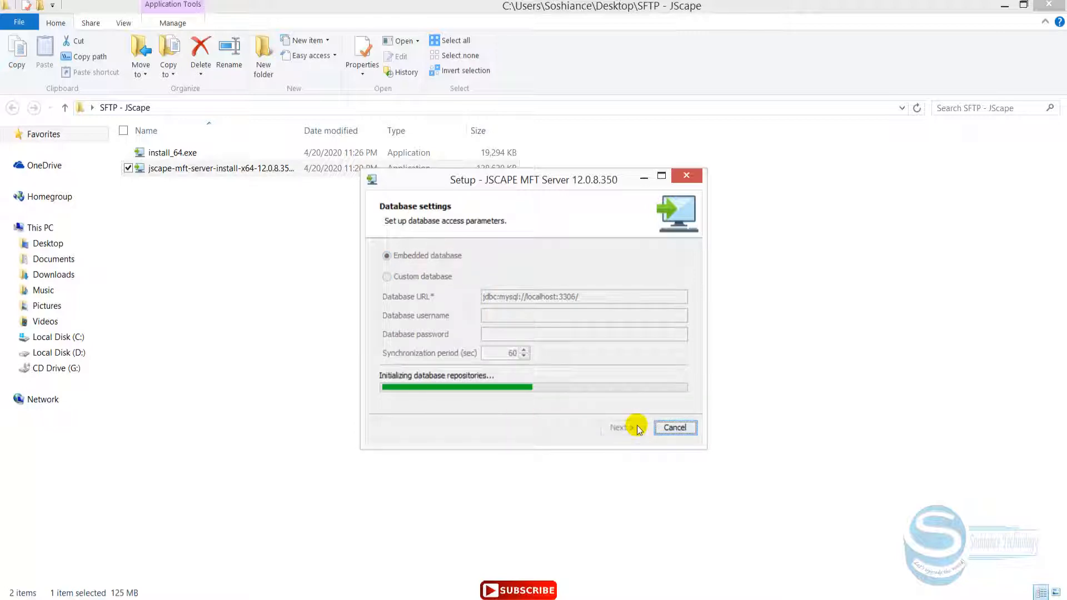
pyautogui.click(619, 427)
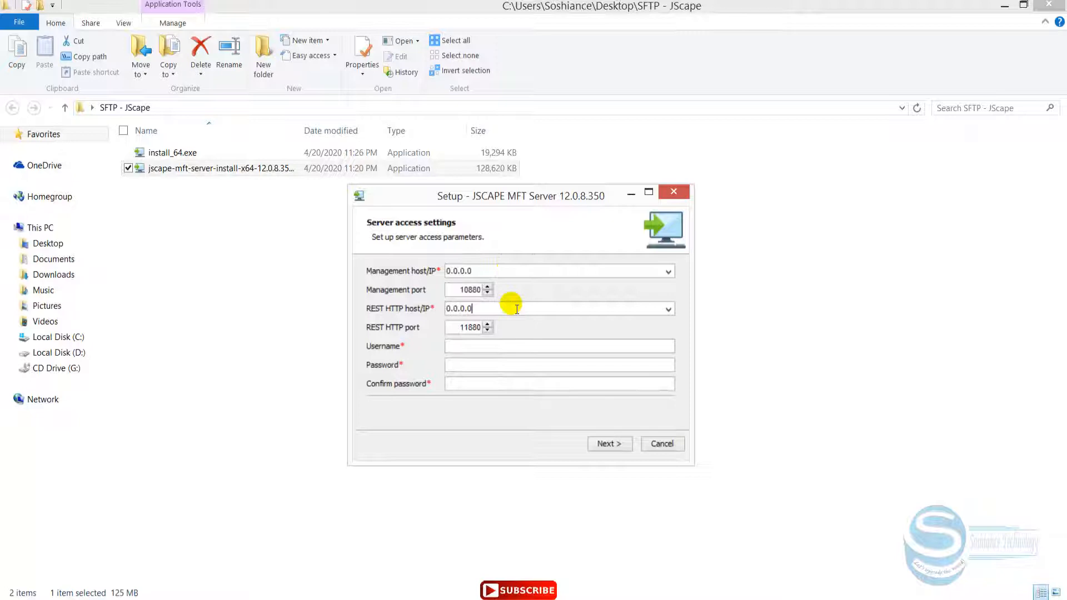
# Step: Keep default hosts and ports, set admin username 'Mark' with a confirmed password, and save
pyautogui.tripleClick(517, 308)
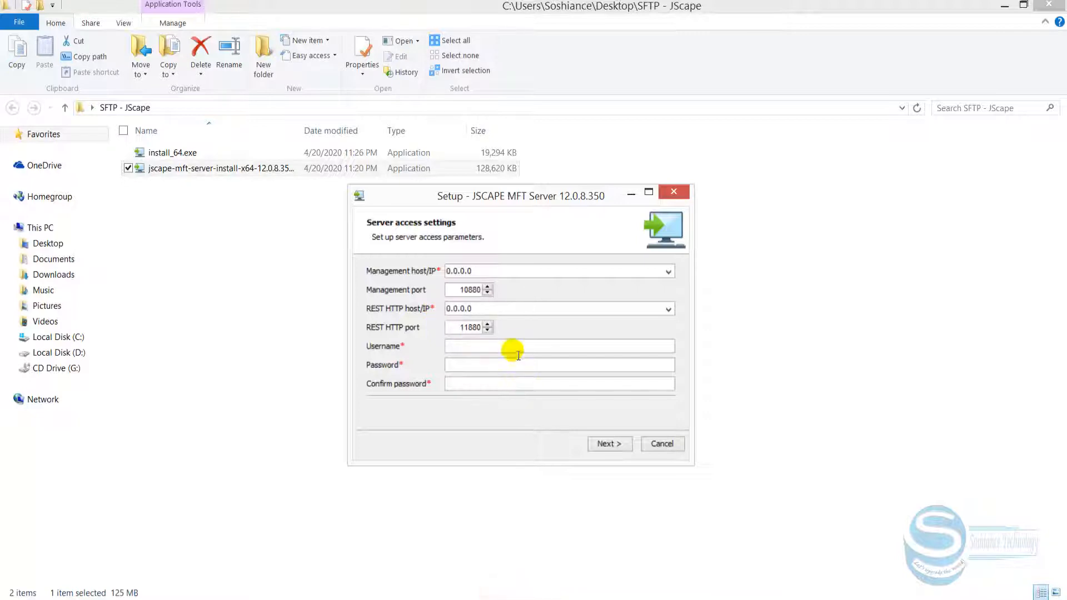
pyautogui.moveTo(500, 354)
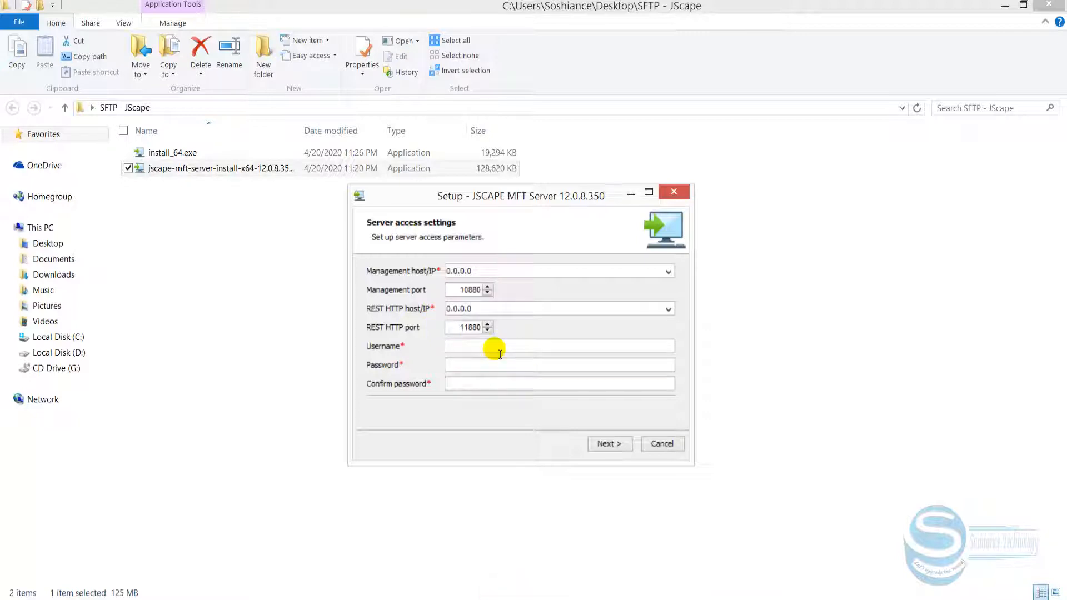
pyautogui.write('Mark')
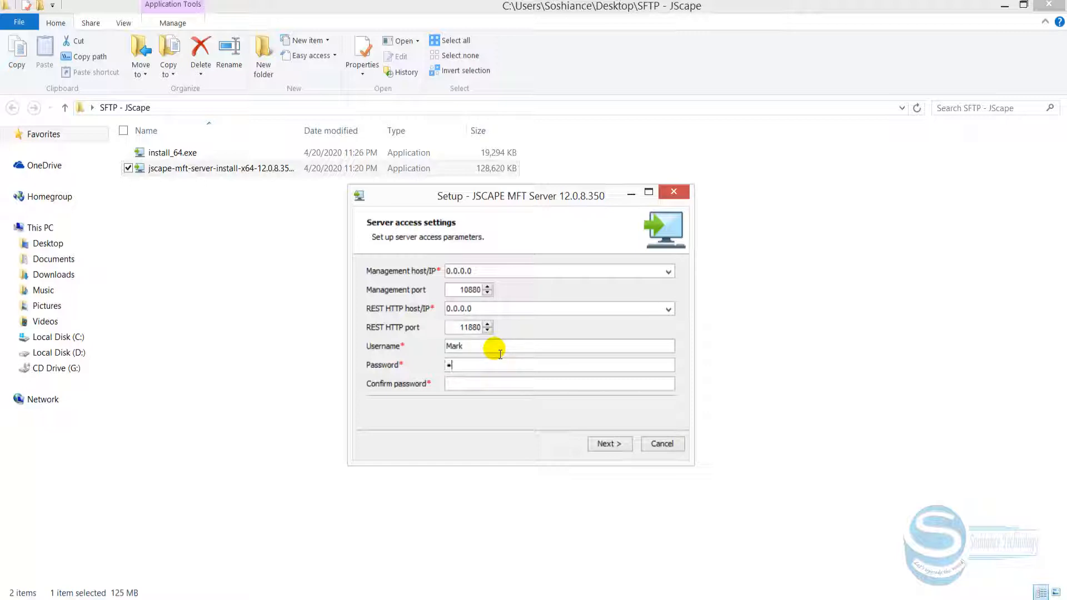
pyautogui.write('••••')
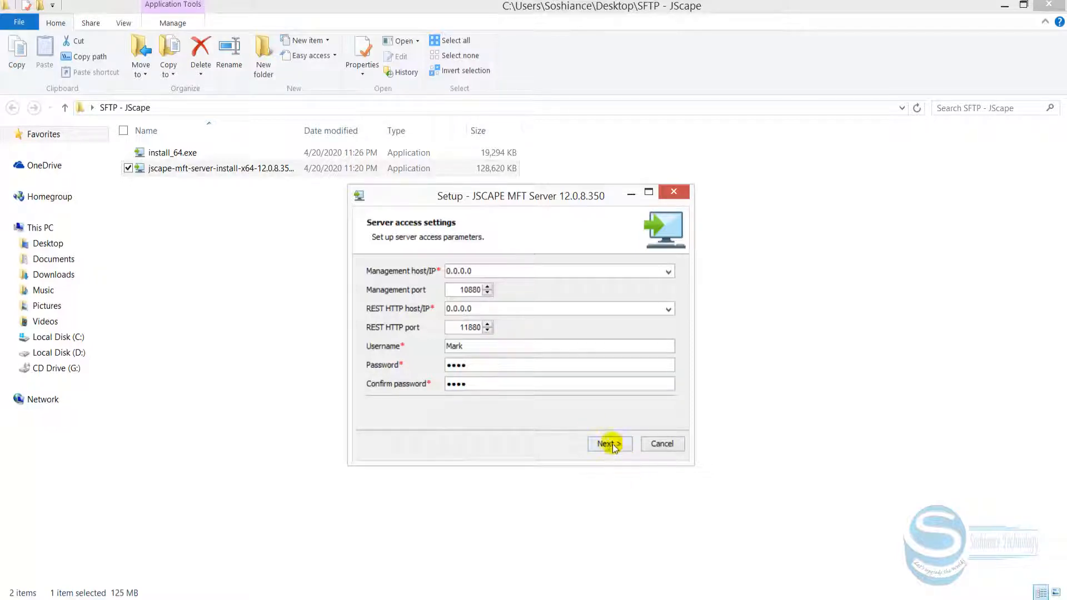
pyautogui.click(605, 443)
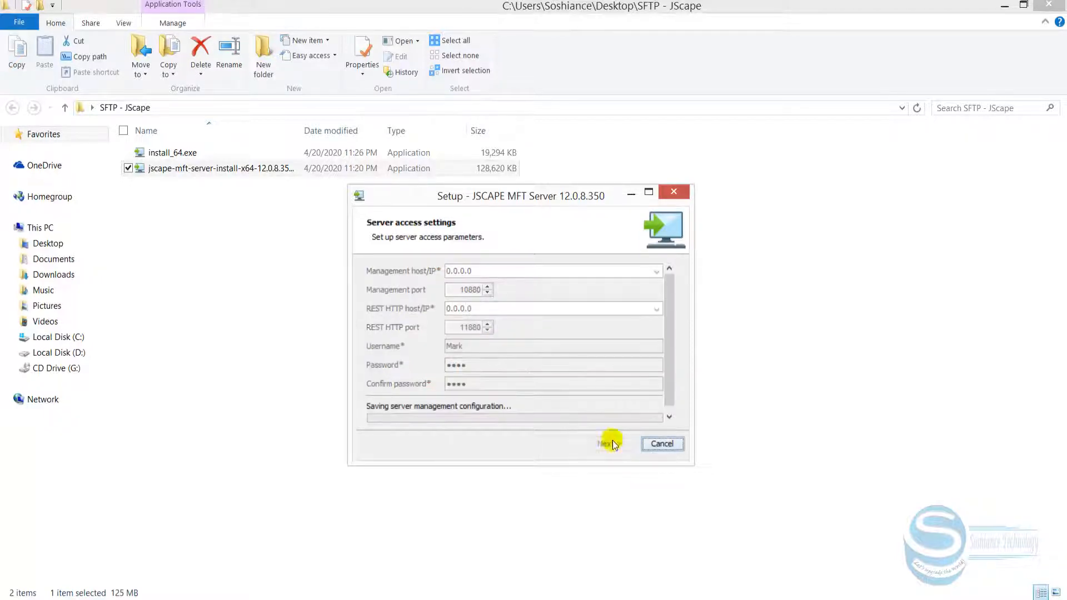
pyautogui.click(604, 443)
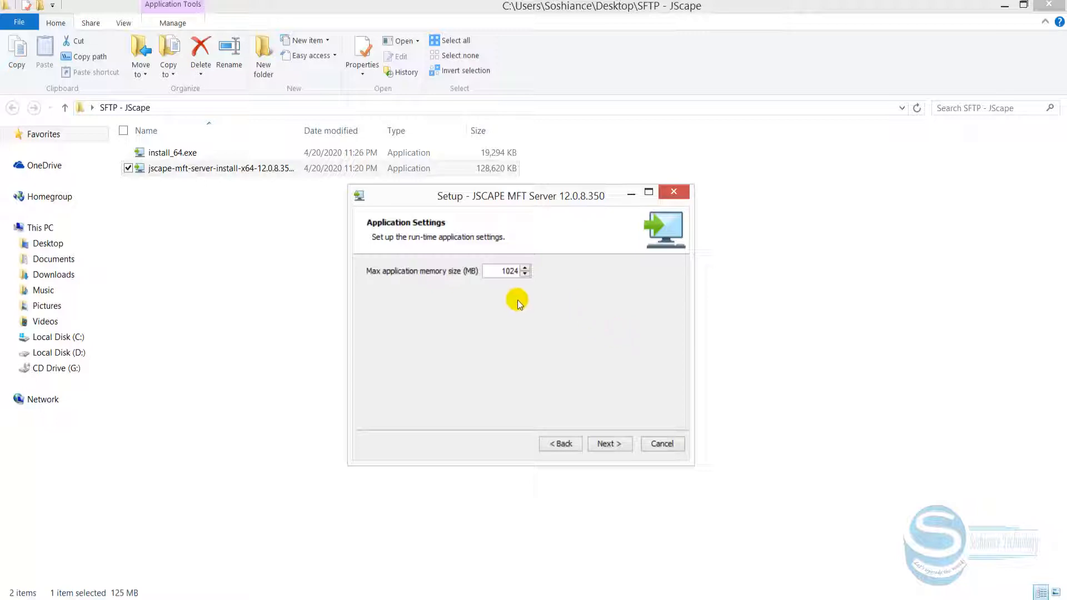
# Step: Keep the 1024 MB max application memory and finish the setup wizard
pyautogui.click(608, 443)
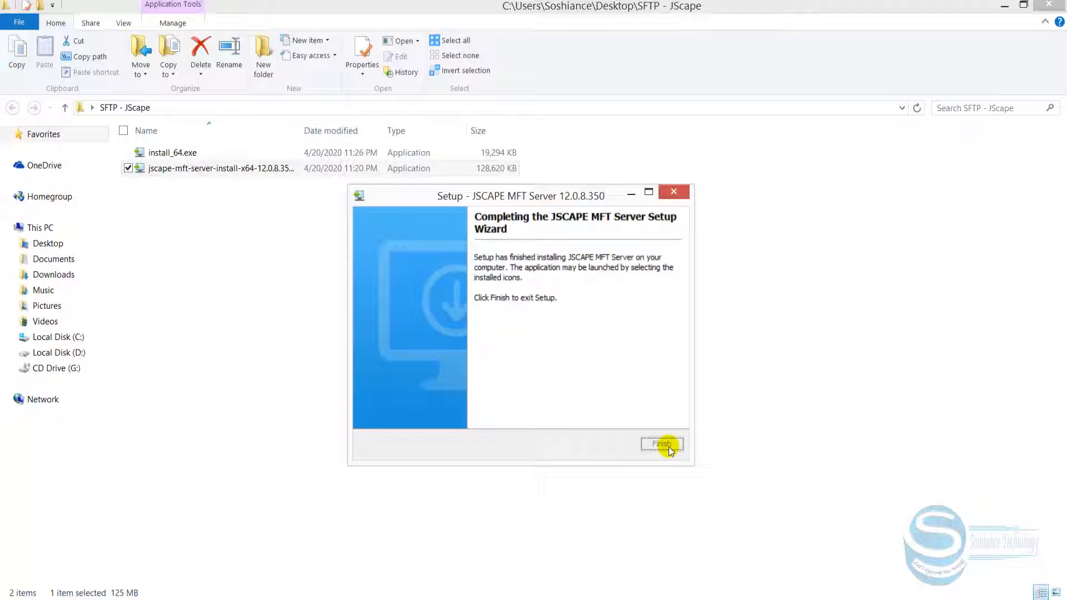
pyautogui.click(661, 444)
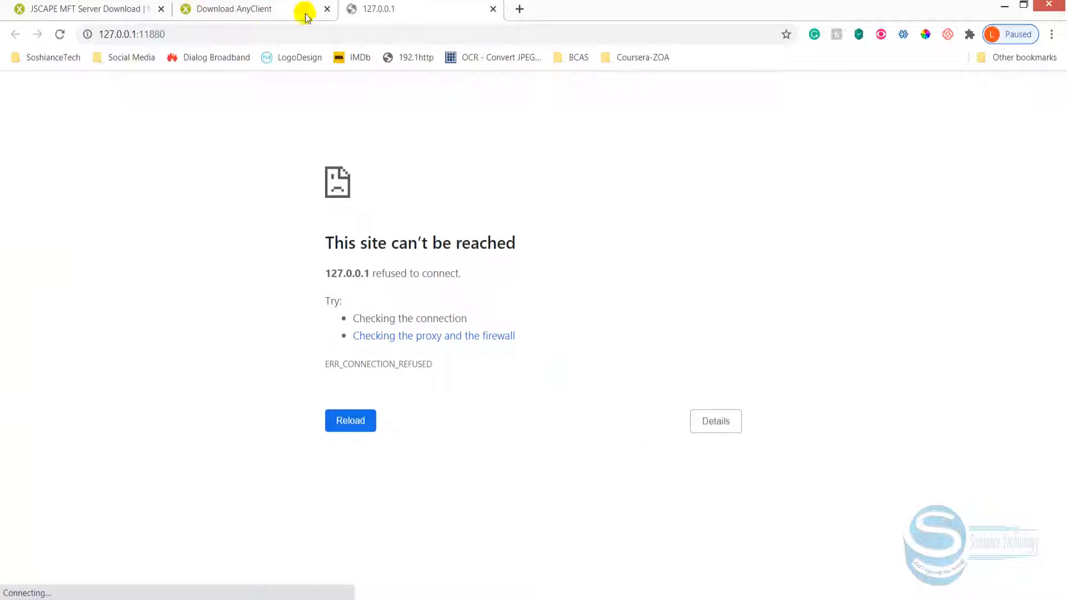
# Step: Log in to the JSCAPE web console as user 'Mark' with the admin password
pyautogui.click(327, 9)
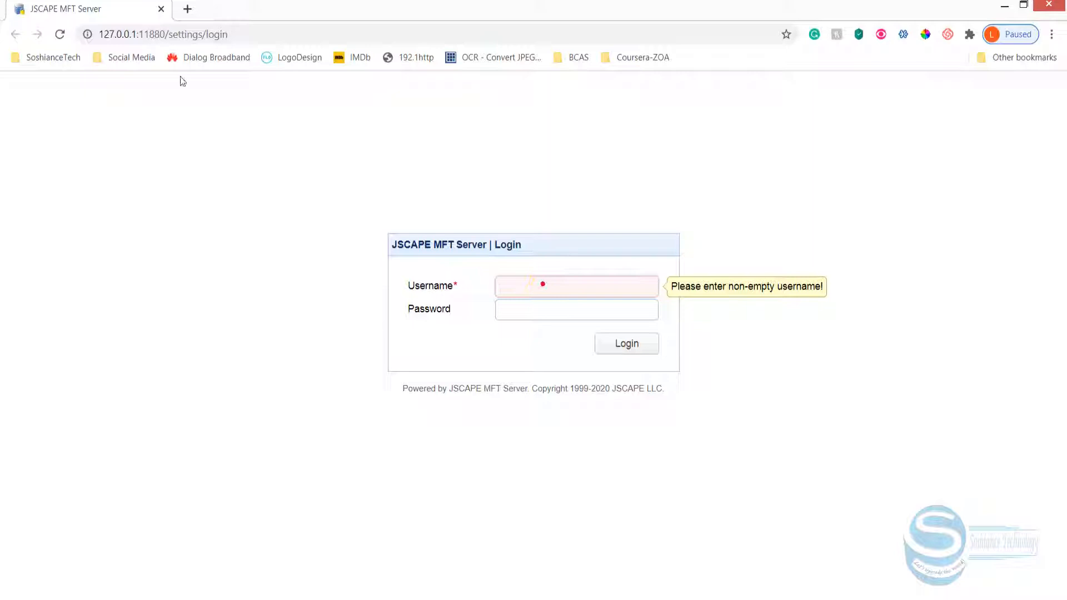
pyautogui.click(163, 34)
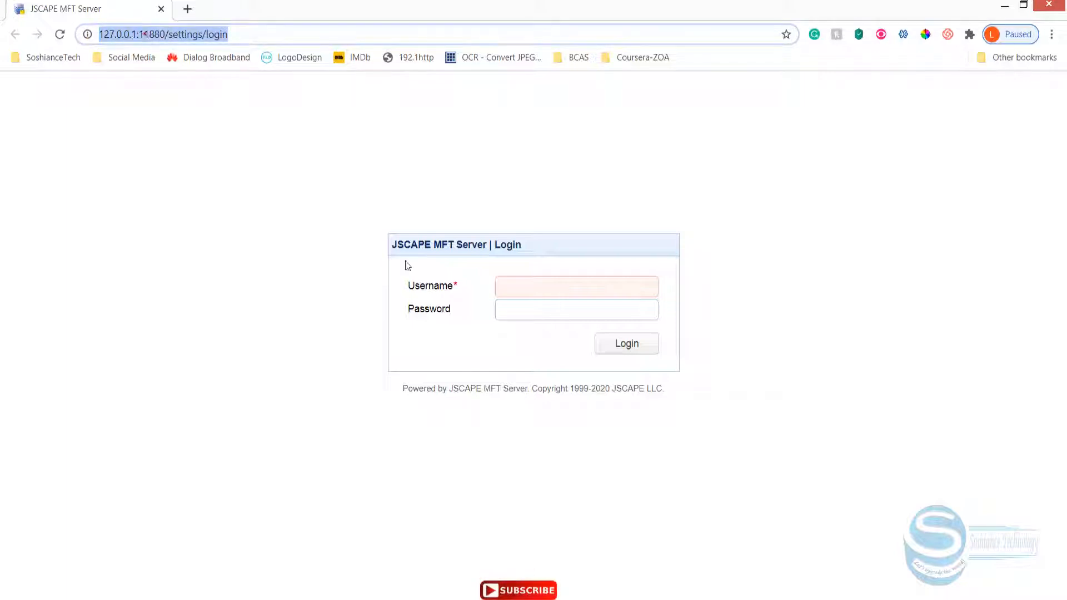
pyautogui.write('Mark')
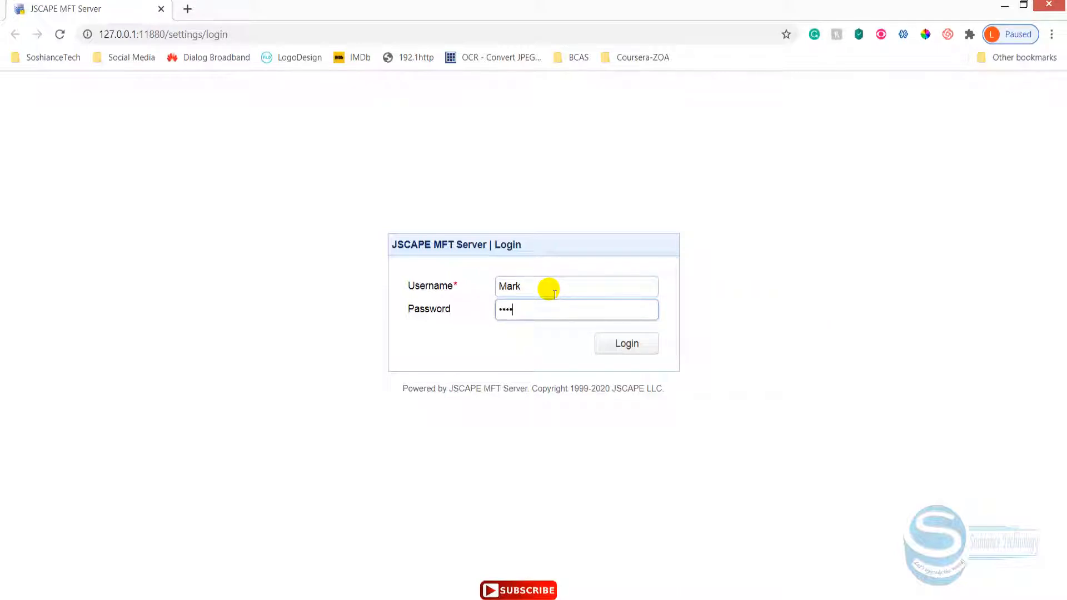
pyautogui.click(625, 343)
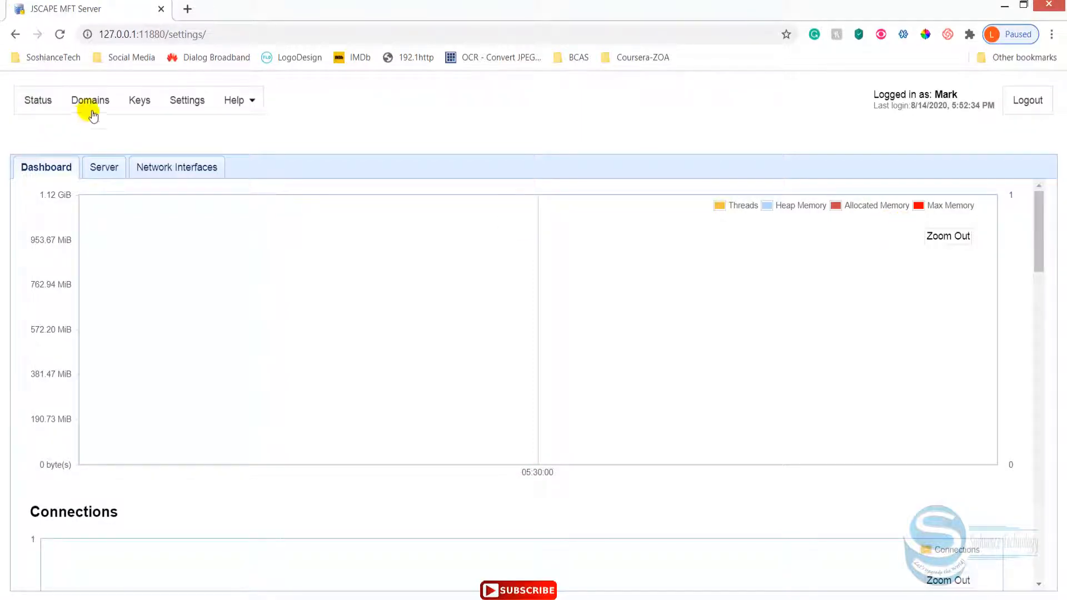
# Step: Open the empty Domains list and start the New Domain wizard
pyautogui.click(90, 100)
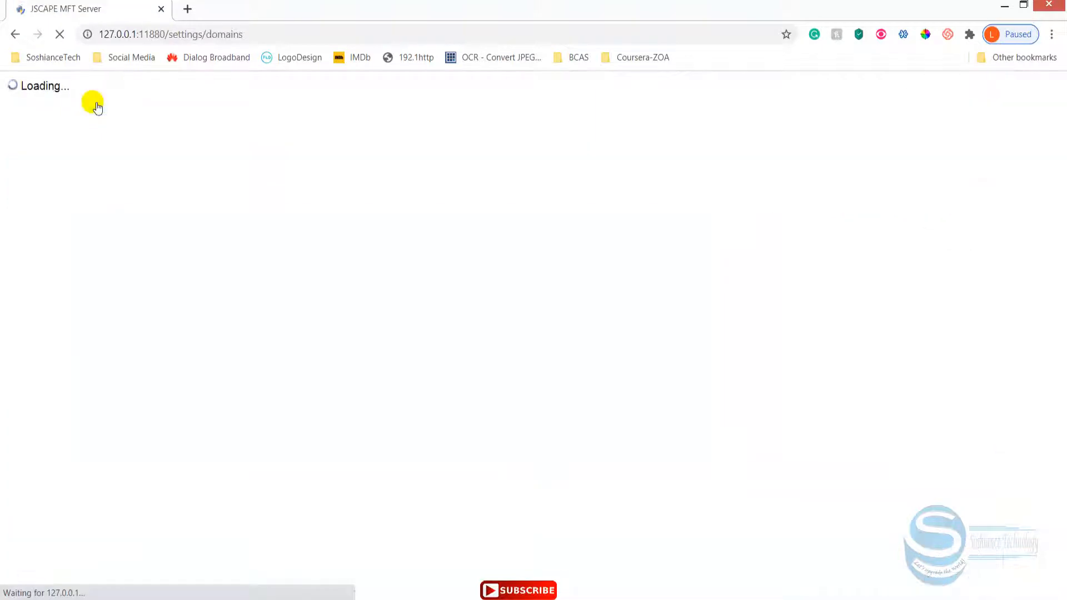
pyautogui.click(90, 100)
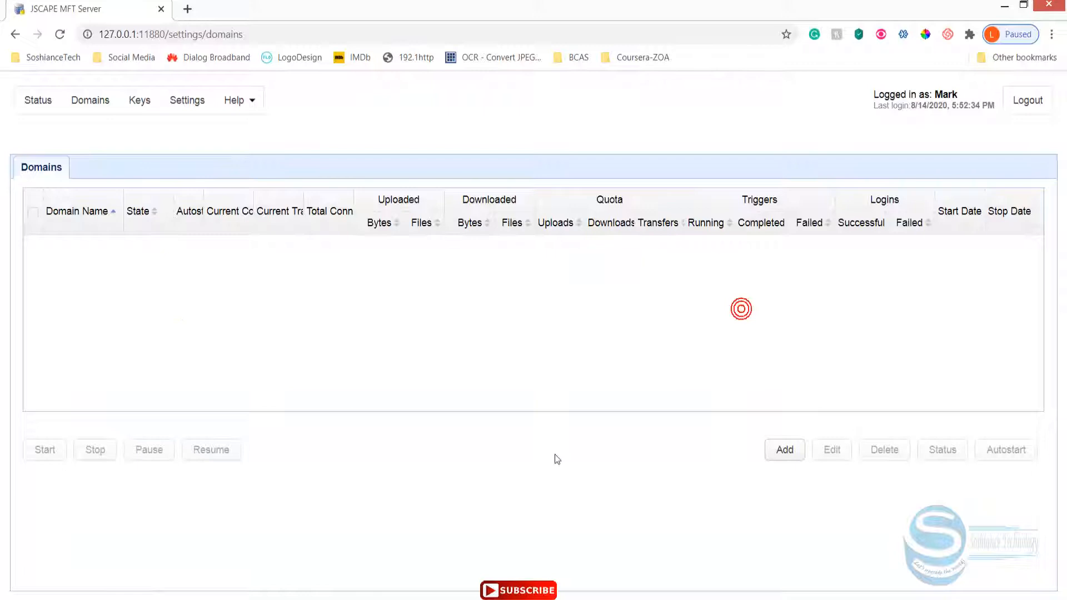
pyautogui.click(784, 449)
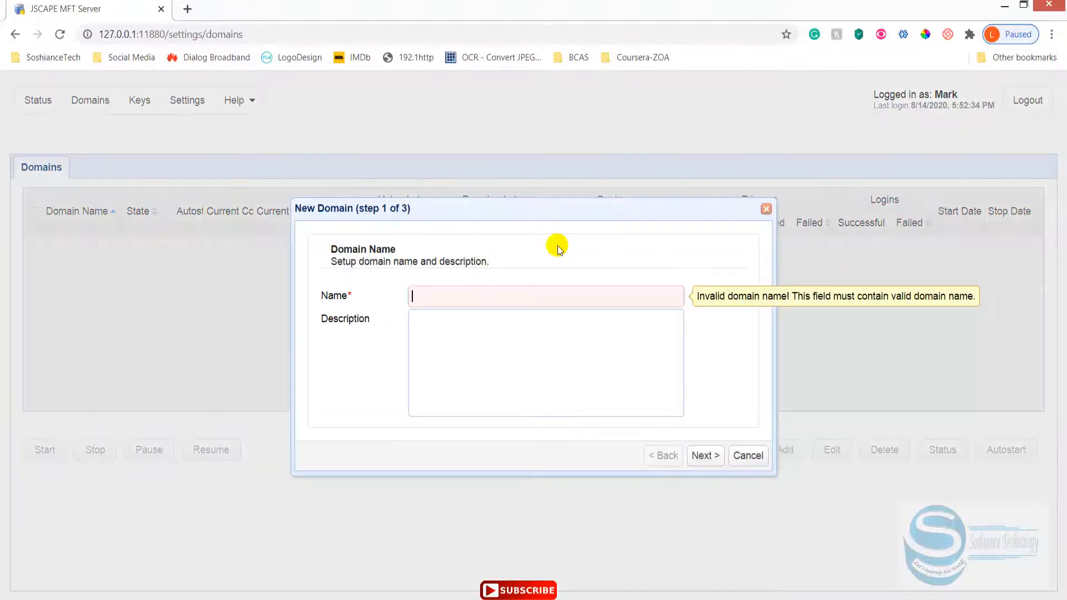
# Step: Name the new domain 'SFTPServer' and advance to the service step
pyautogui.write('SFTPServer')
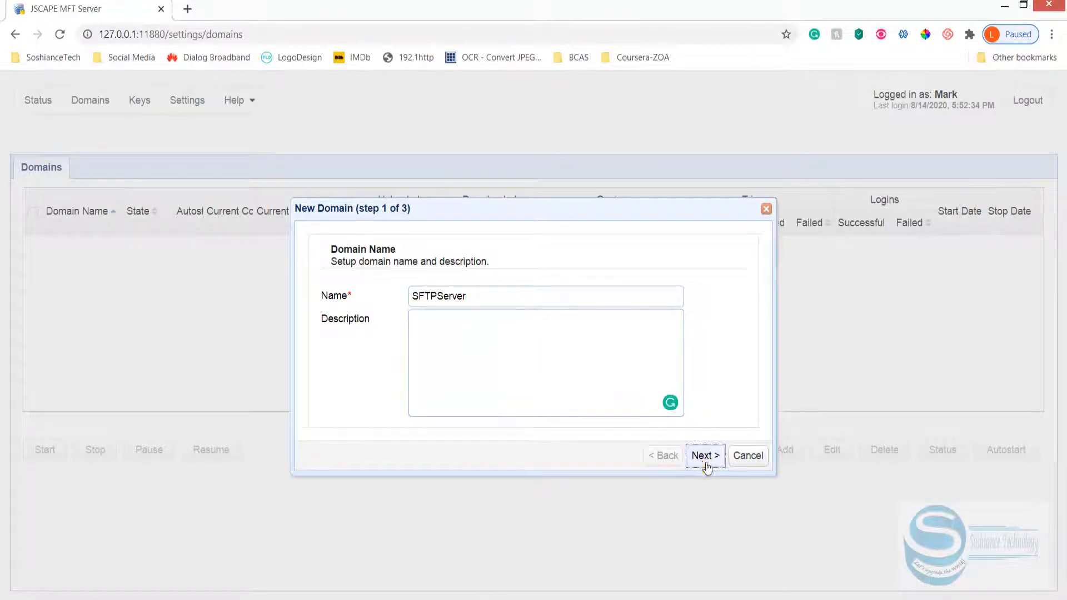
pyautogui.click(703, 455)
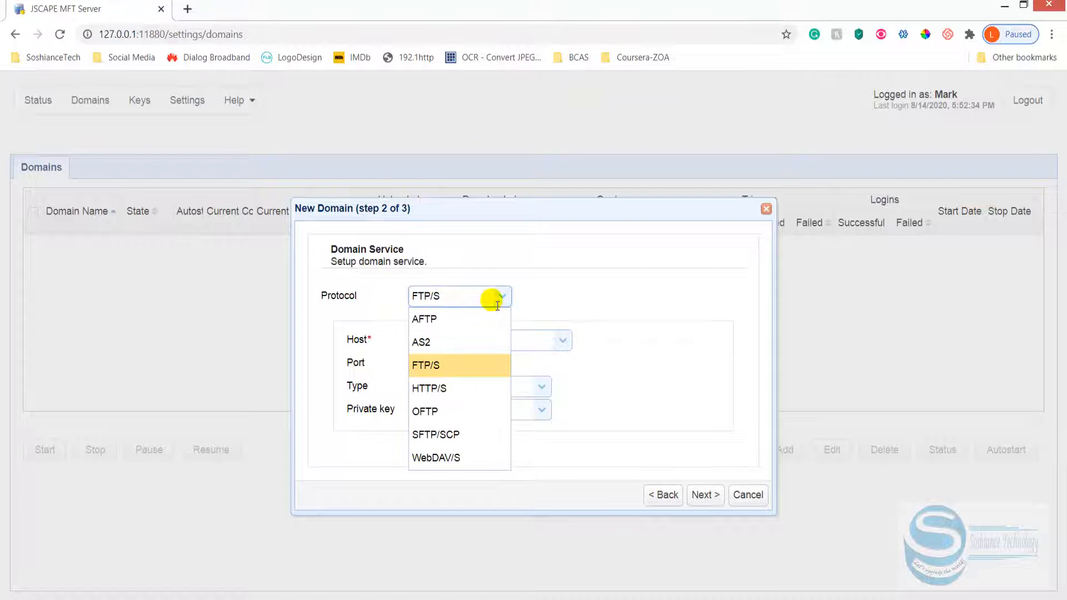
pyautogui.moveTo(443, 434)
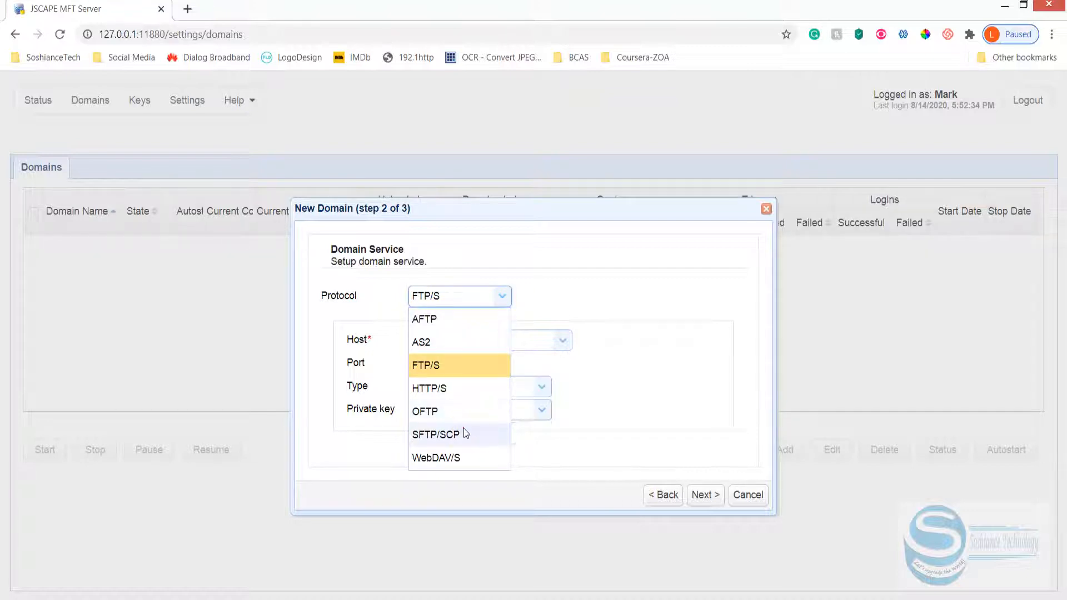
# Step: Set the domain service to SFTP/SCP on host 0.0.0.0, port 22, password authentication
pyautogui.click(441, 434)
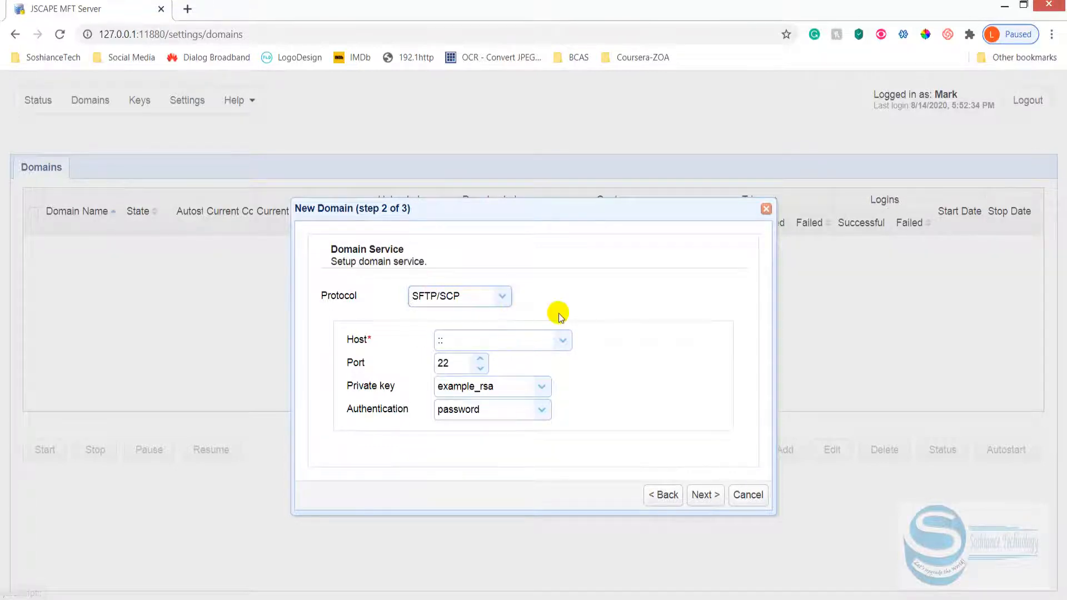
pyautogui.click(563, 340)
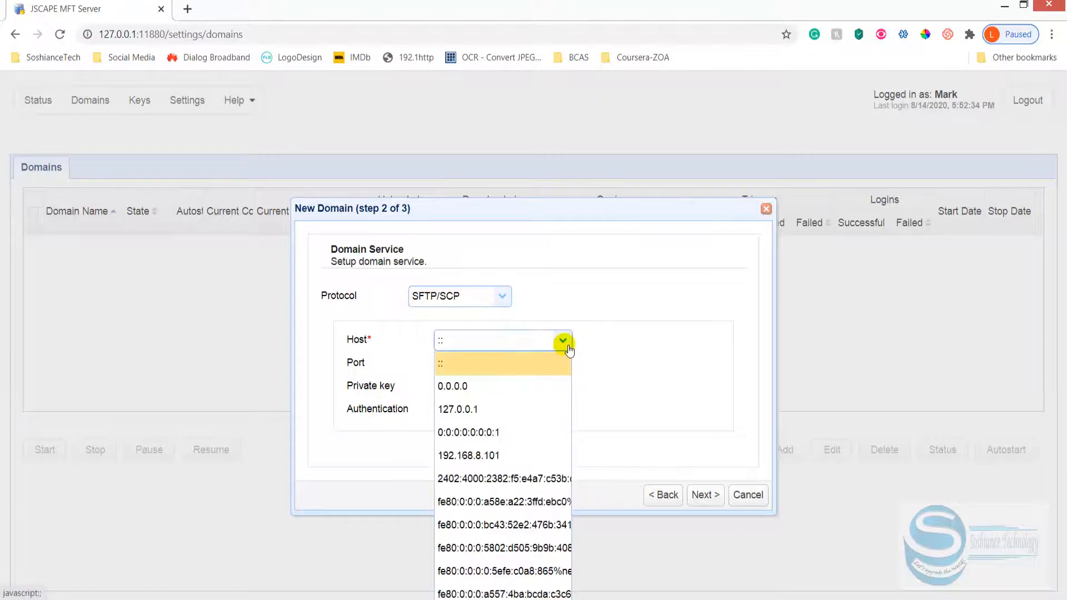
pyautogui.click(452, 386)
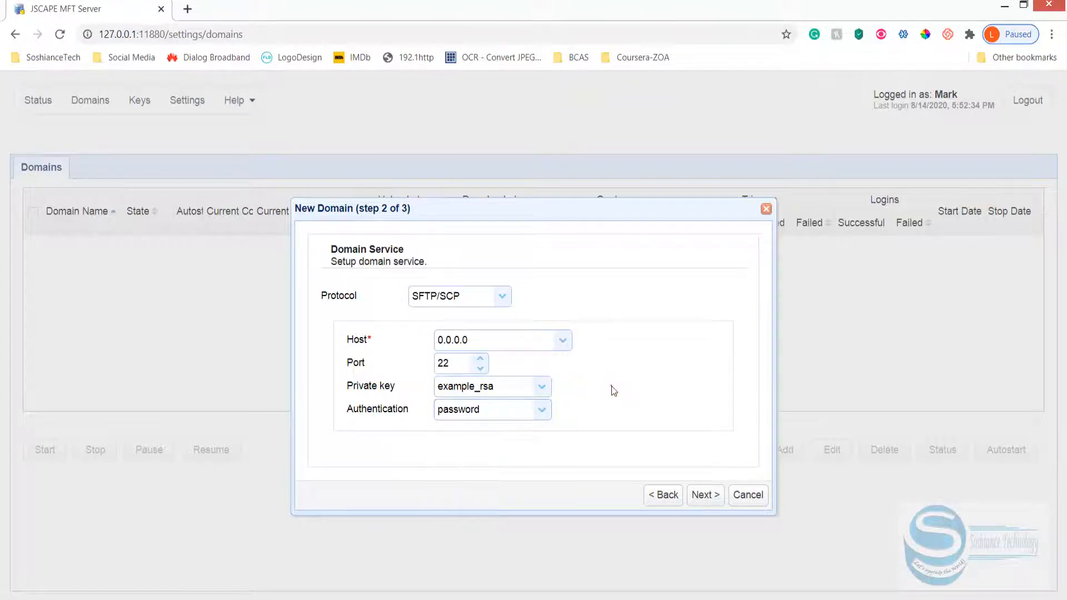
pyautogui.click(542, 409)
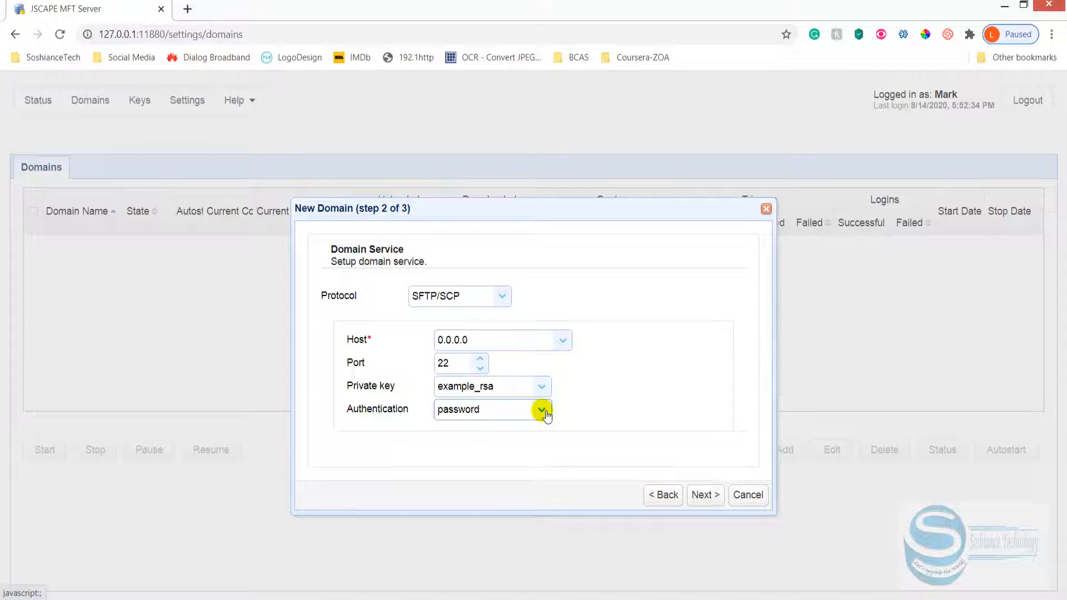
pyautogui.click(542, 409)
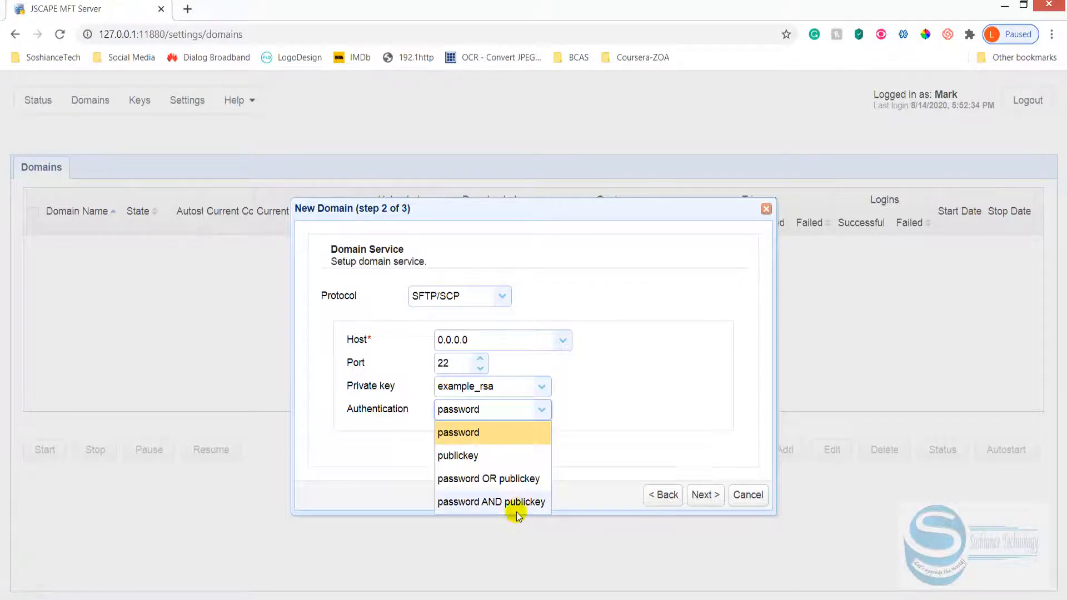
pyautogui.click(458, 433)
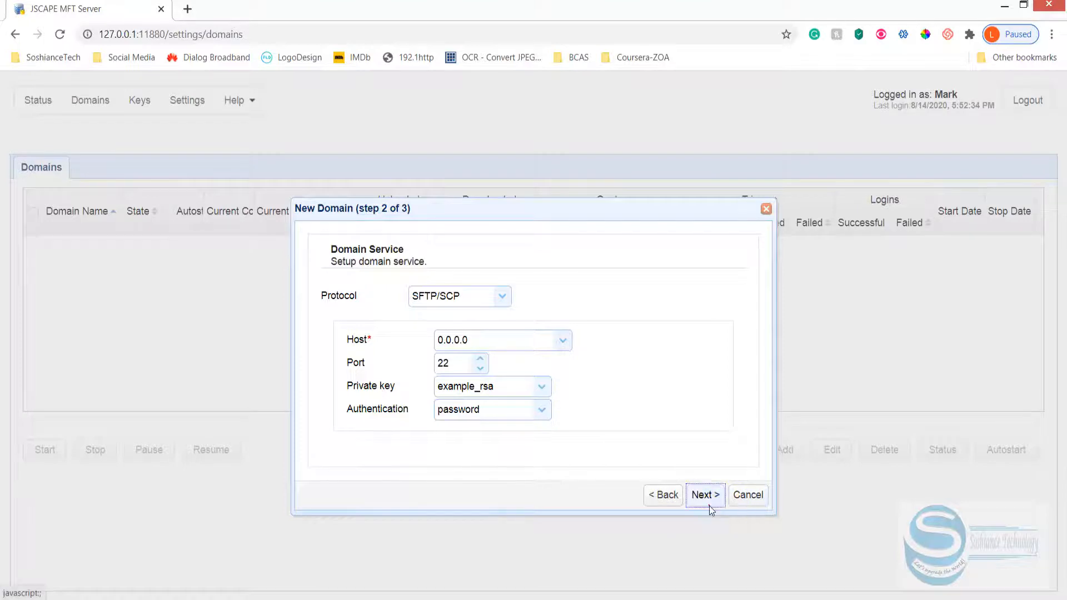
# Step: Confirm the default daily file logging and create the running SFTPServer domain
pyautogui.click(704, 494)
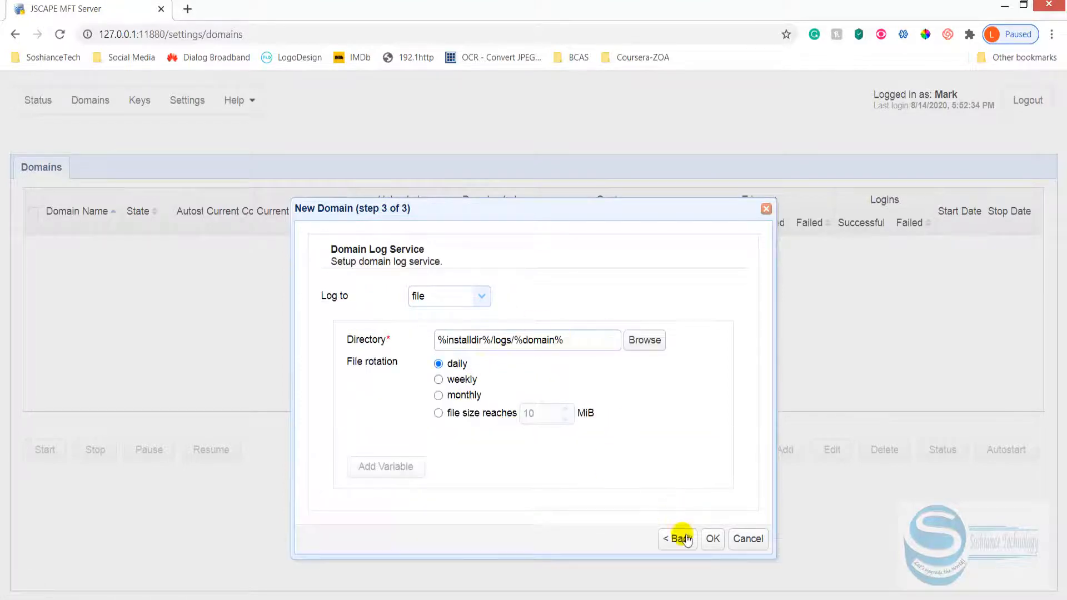
pyautogui.moveTo(700, 532)
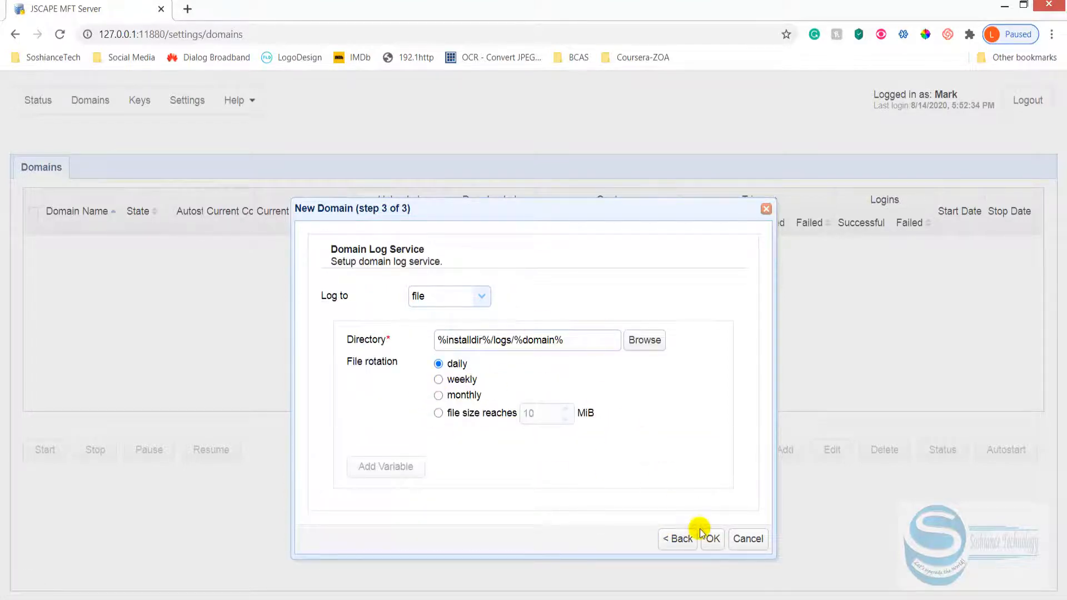
pyautogui.click(712, 538)
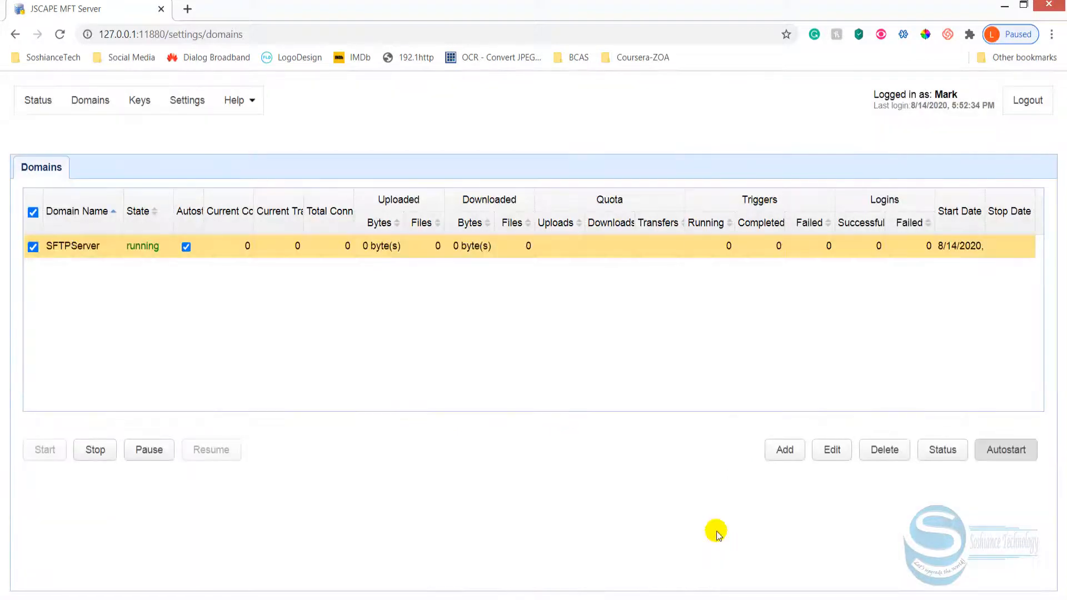
pyautogui.moveTo(521, 349)
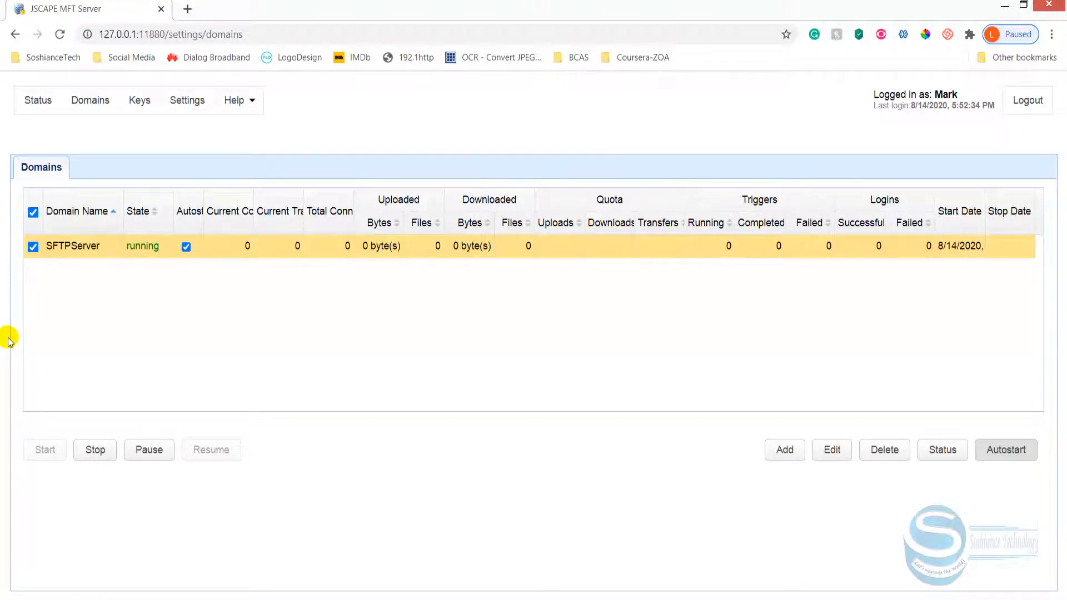
pyautogui.moveTo(37, 342)
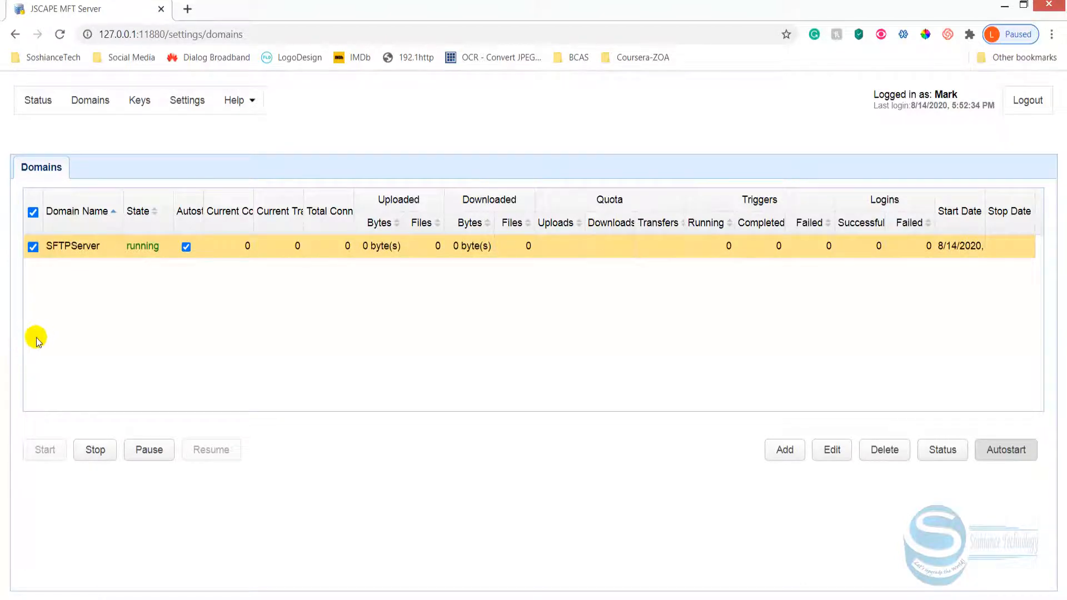
pyautogui.moveTo(703, 511)
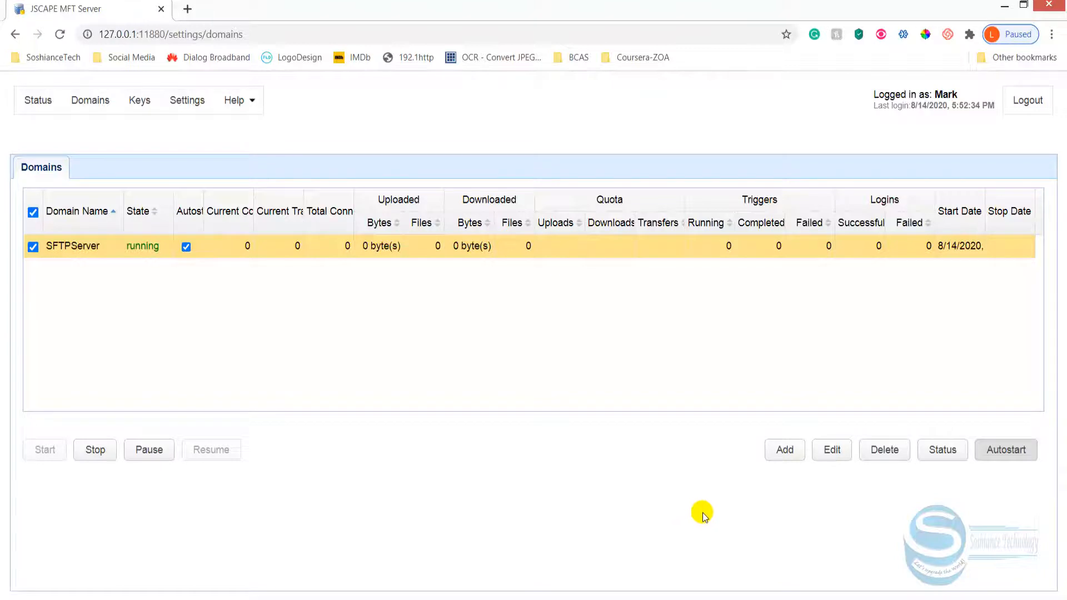
# Step: Open the SFTPServer domain's settings and scroll its sidebar down toward Users
pyautogui.click(830, 449)
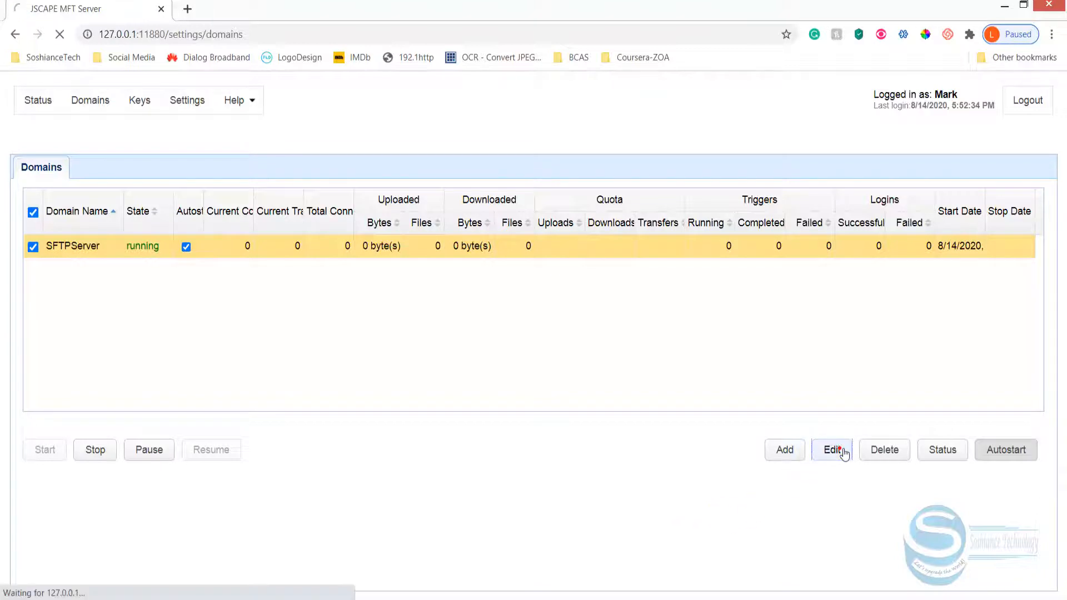
pyautogui.click(831, 449)
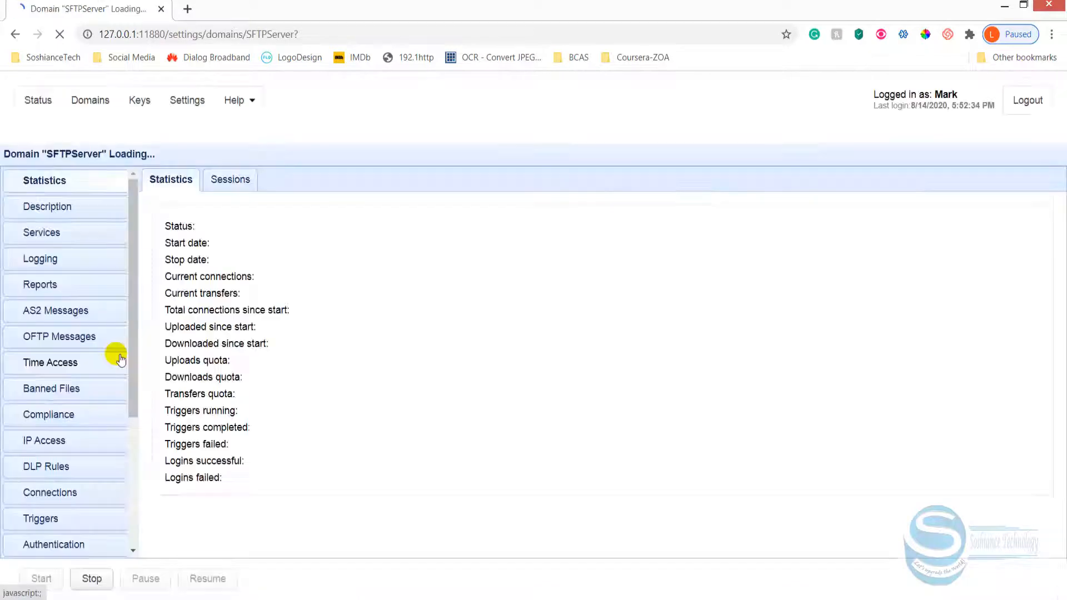
pyautogui.click(47, 206)
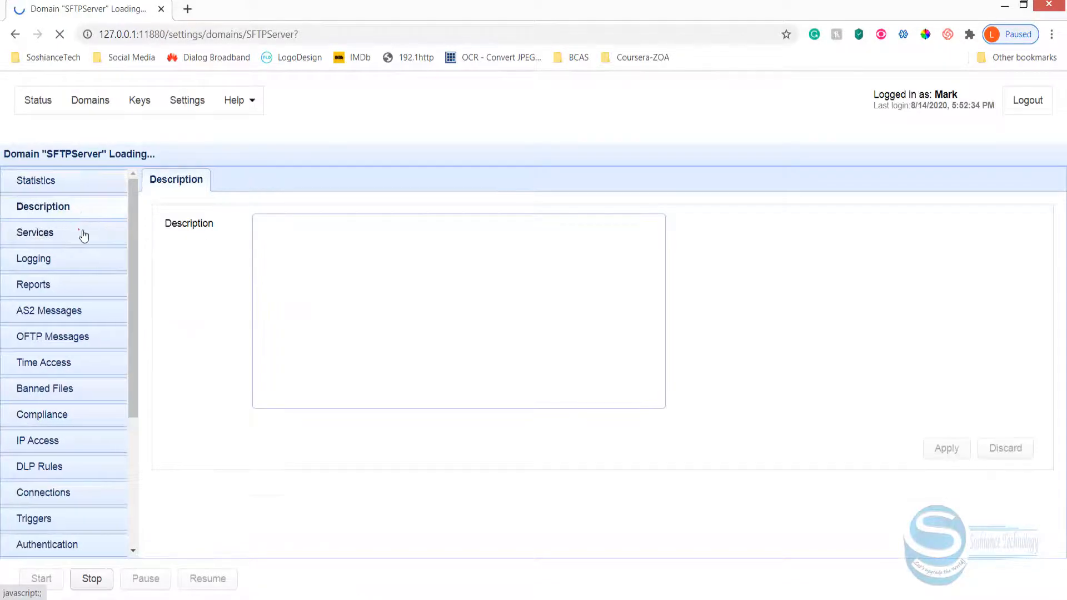
pyautogui.click(34, 232)
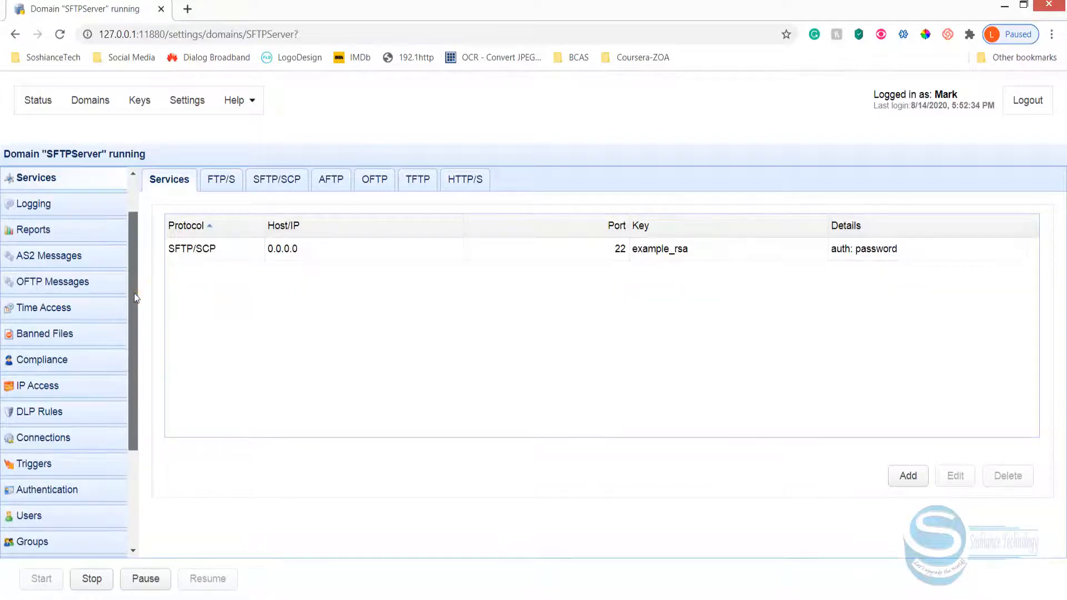
pyautogui.scroll(-3)
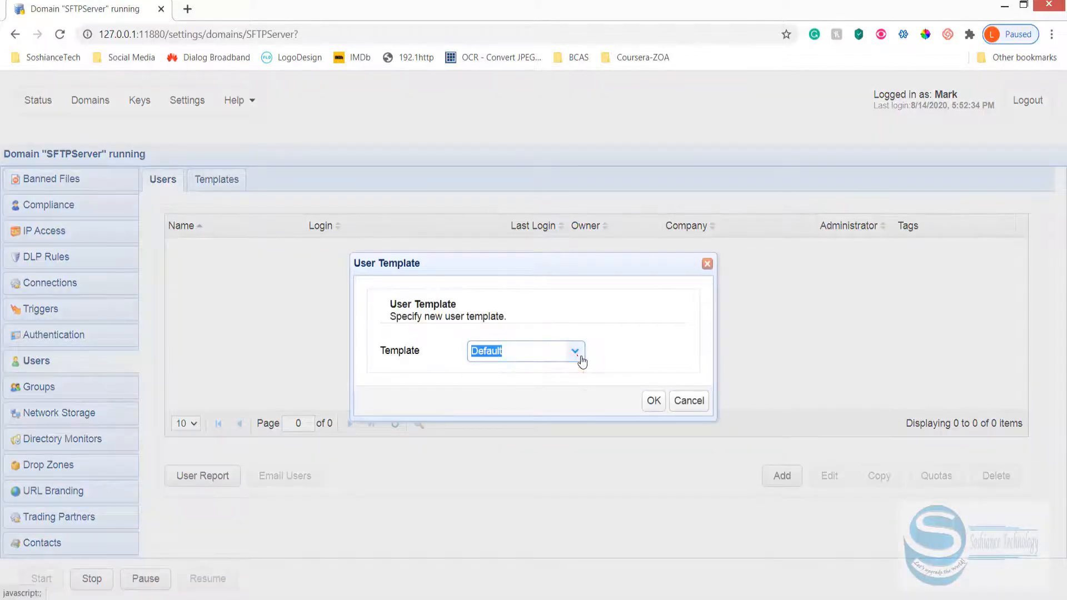
# Step: Create user Admin from the Default template, with login Admin and a confirmed password
pyautogui.click(687, 399)
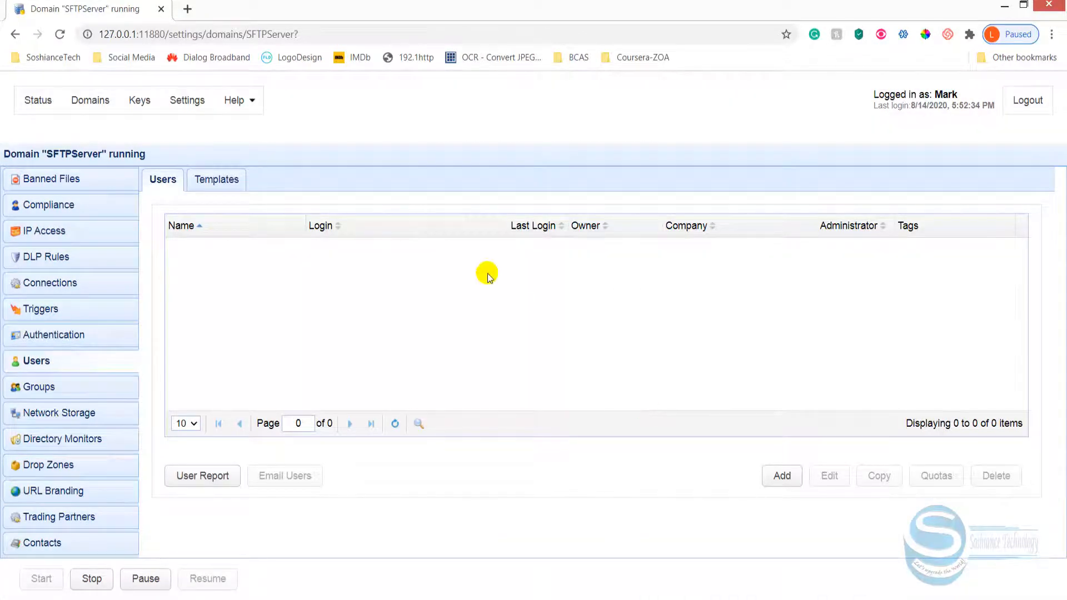
pyautogui.click(781, 475)
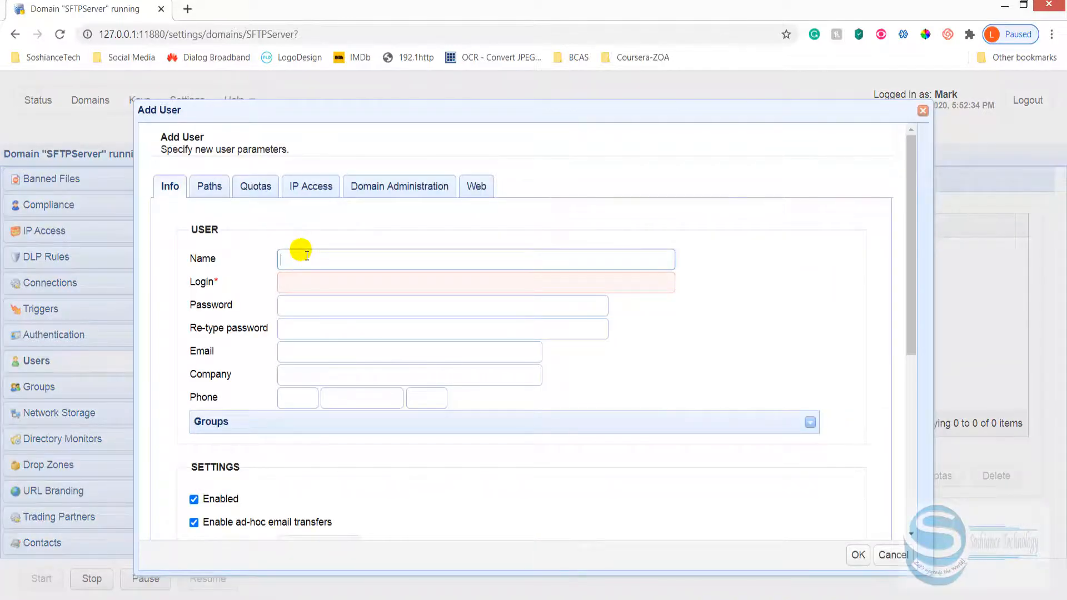
pyautogui.write('Admin')
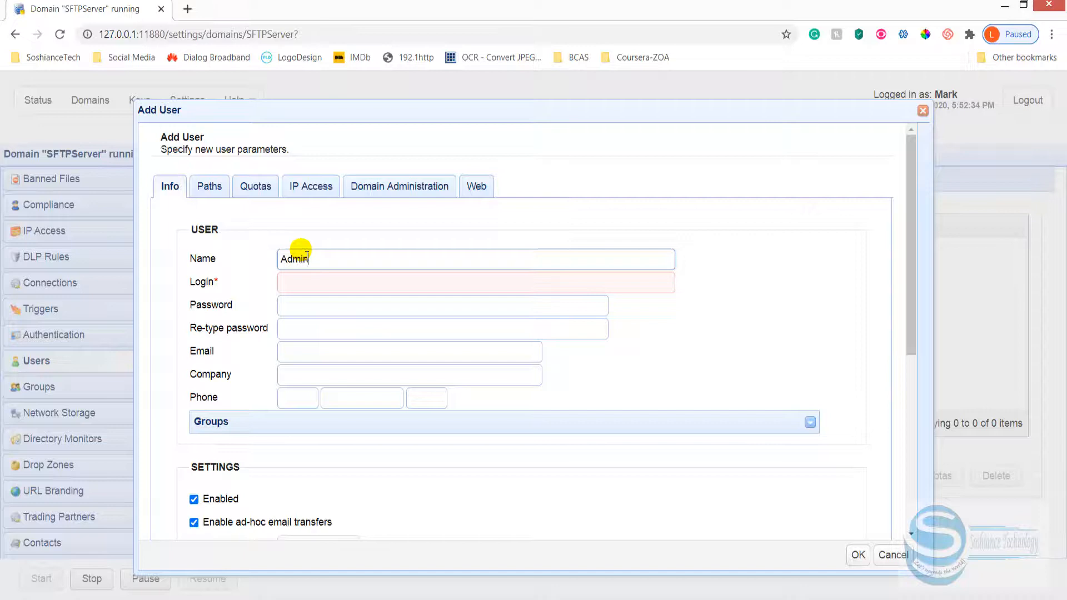
pyautogui.write('Admin')
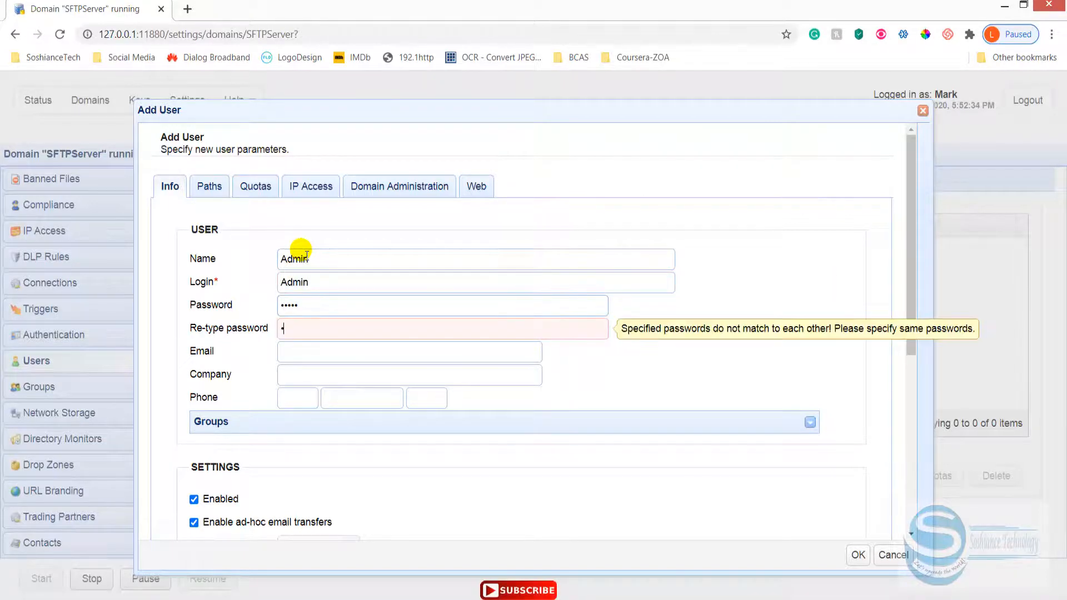
pyautogui.write('•••••')
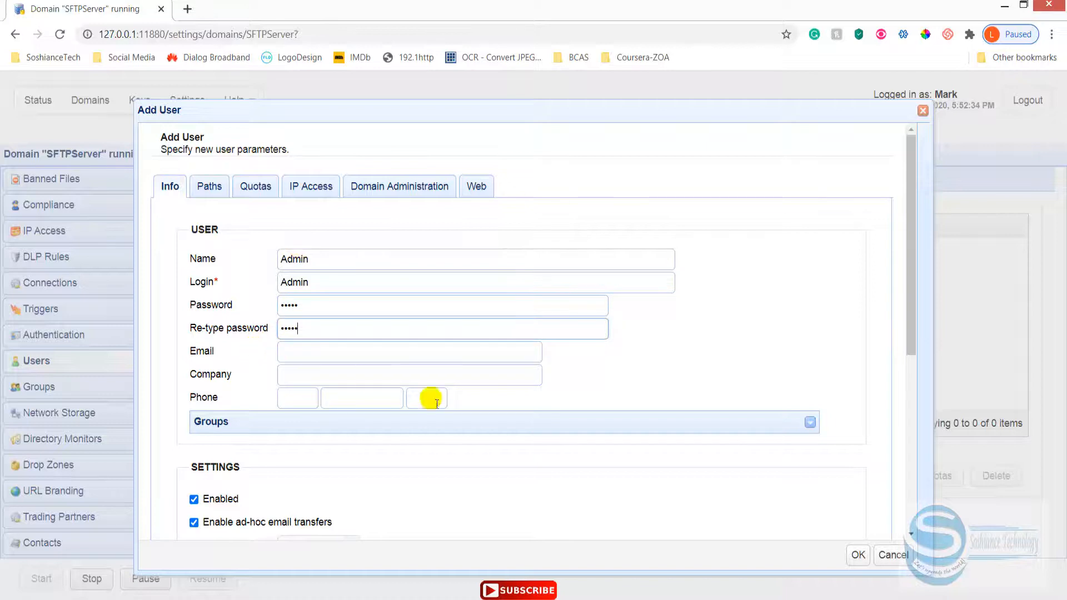
pyautogui.click(857, 554)
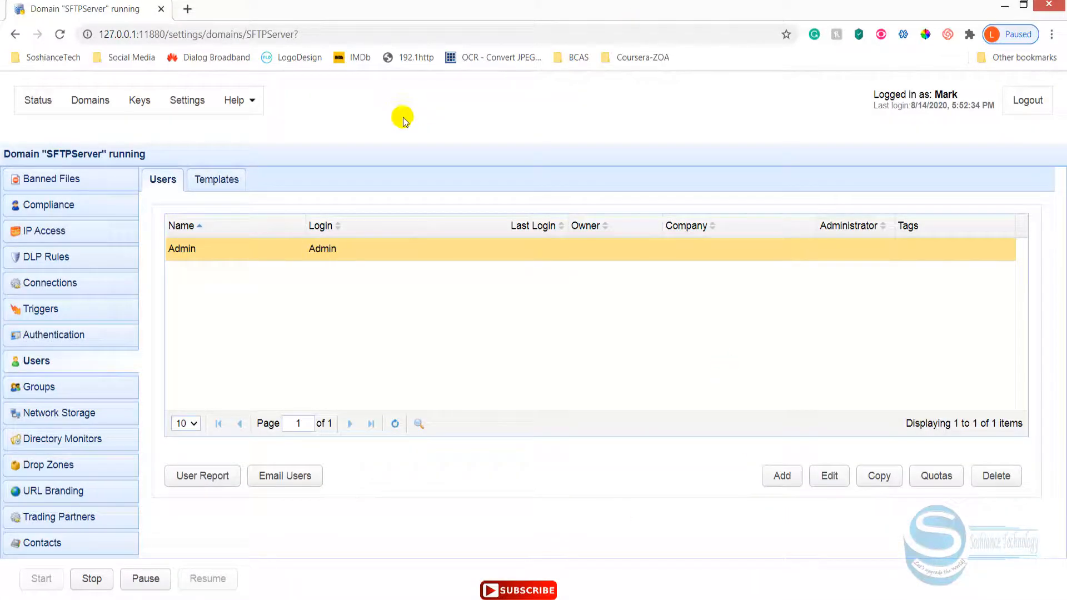
pyautogui.moveTo(473, 148)
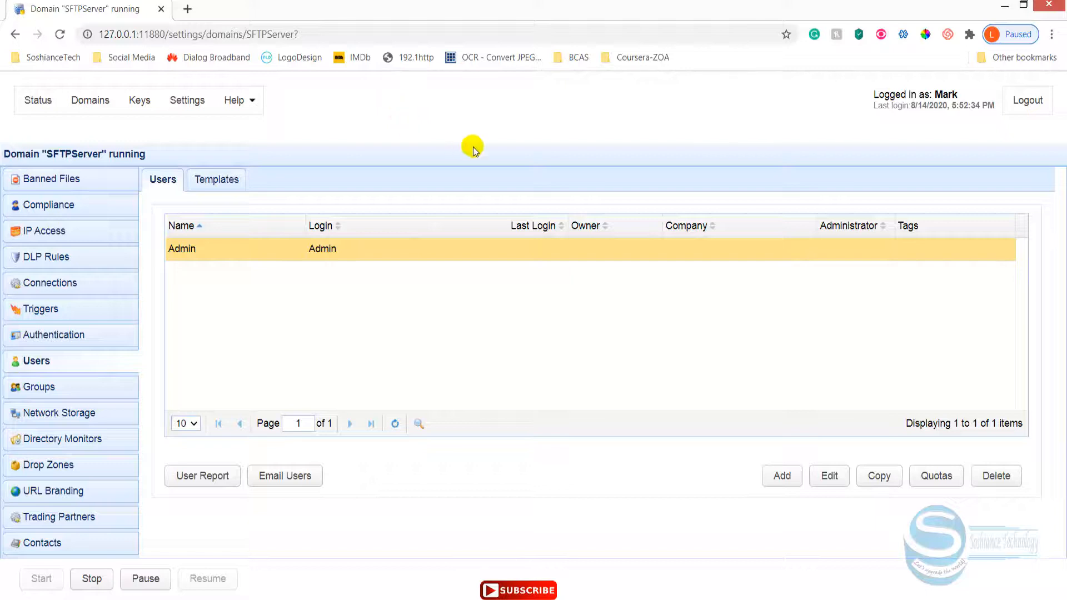
pyautogui.moveTo(477, 159)
pyautogui.write('an')
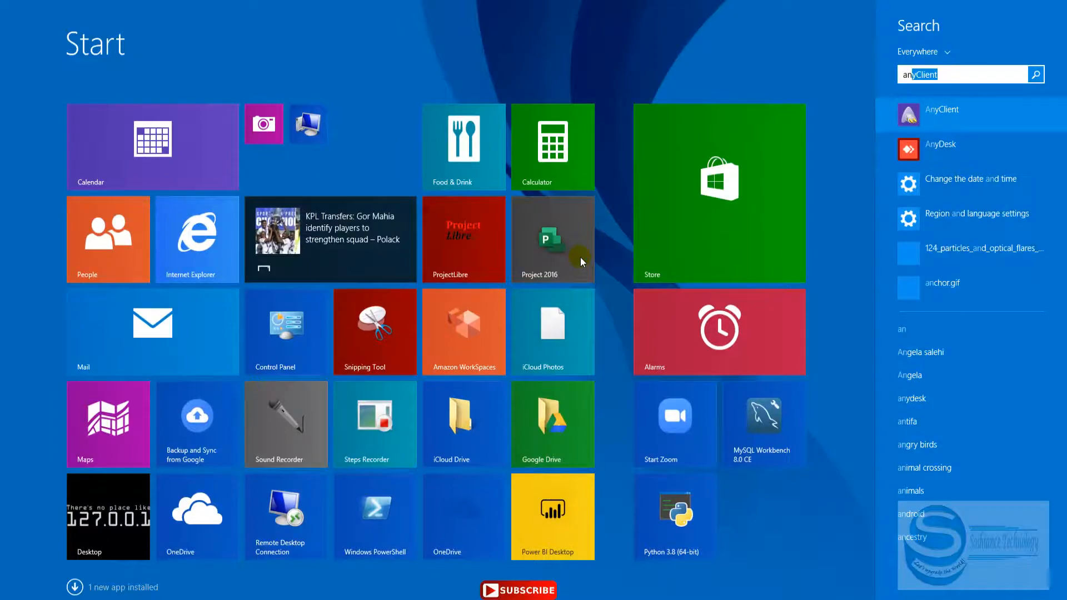
# Step: Launch AnyClient from the Start screen search results
pyautogui.click(940, 109)
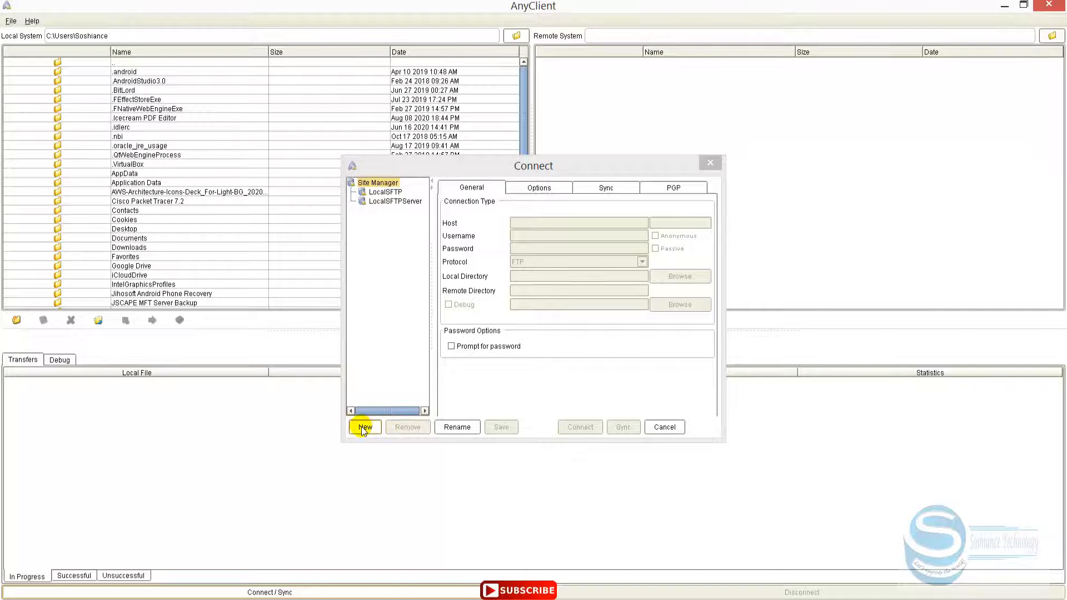
# Step: Create a new site for Localhost over SFTP/SSH as Admin and connect
pyautogui.click(364, 427)
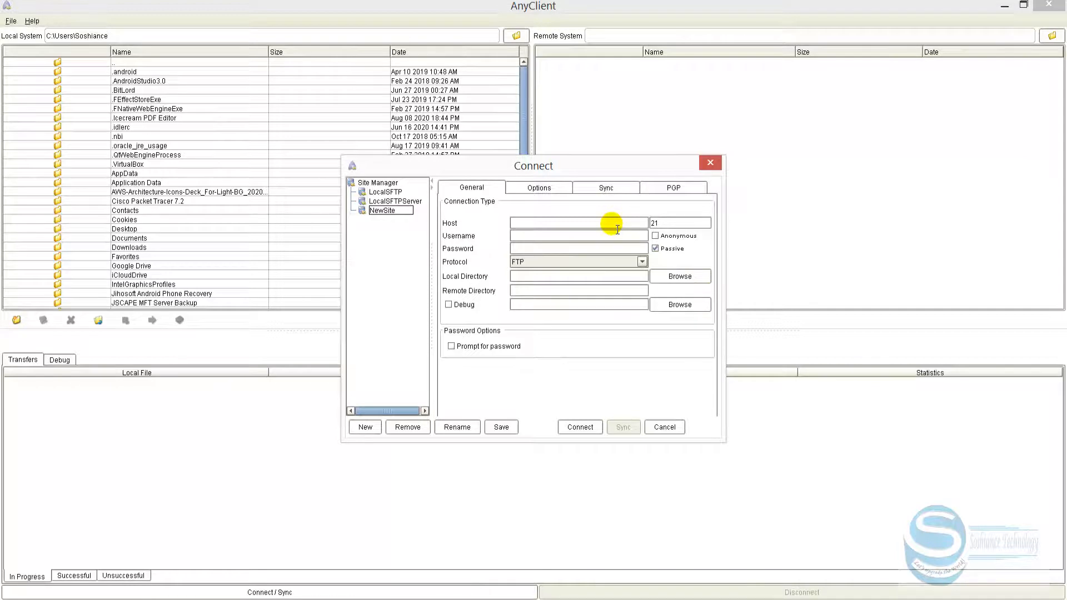
pyautogui.write('Localhost')
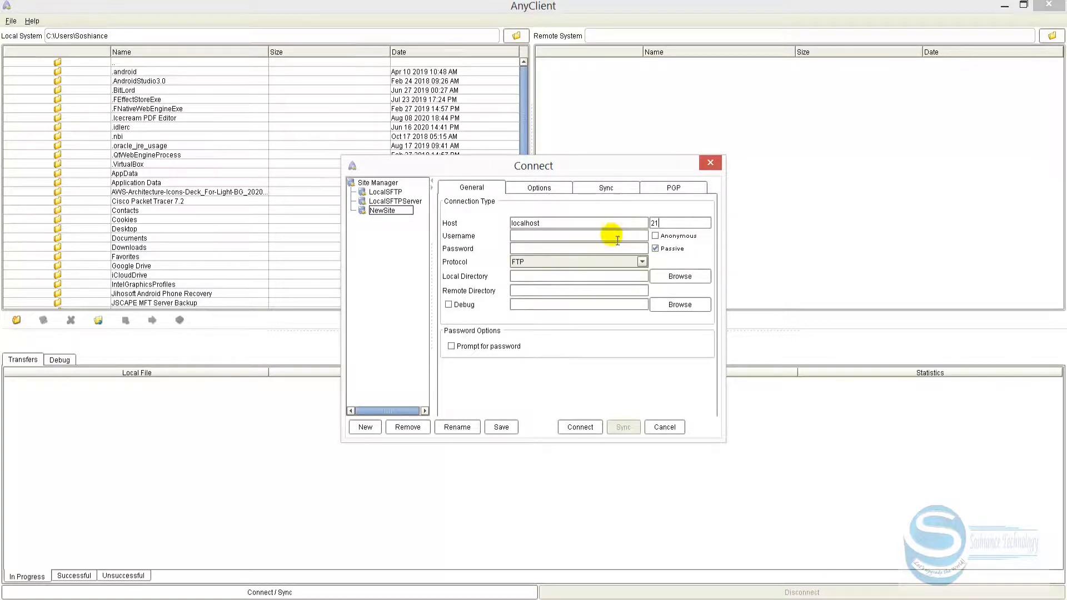
pyautogui.click(640, 261)
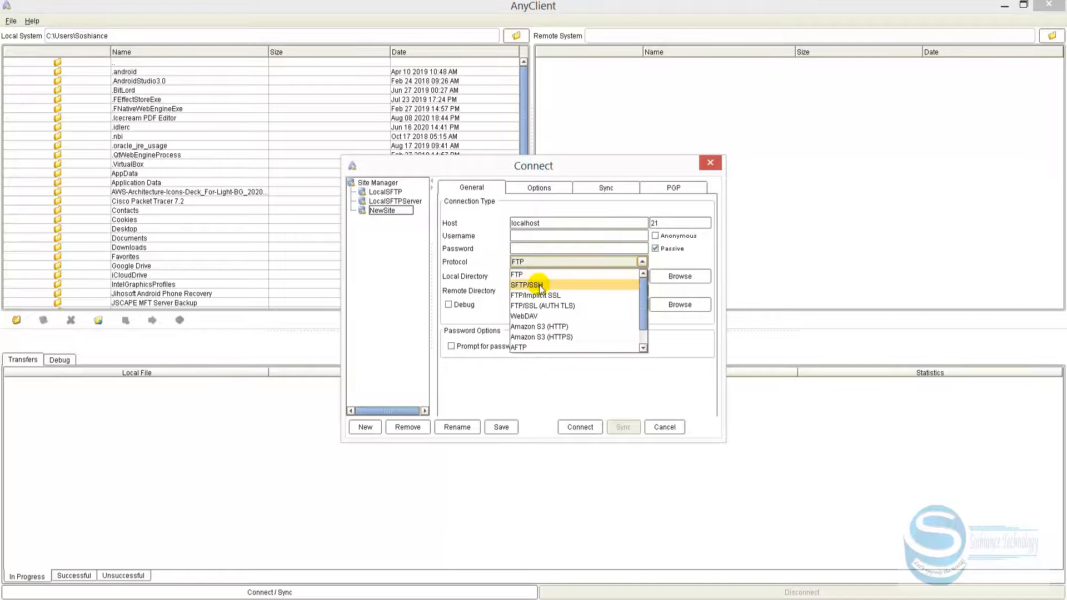
pyautogui.click(533, 285)
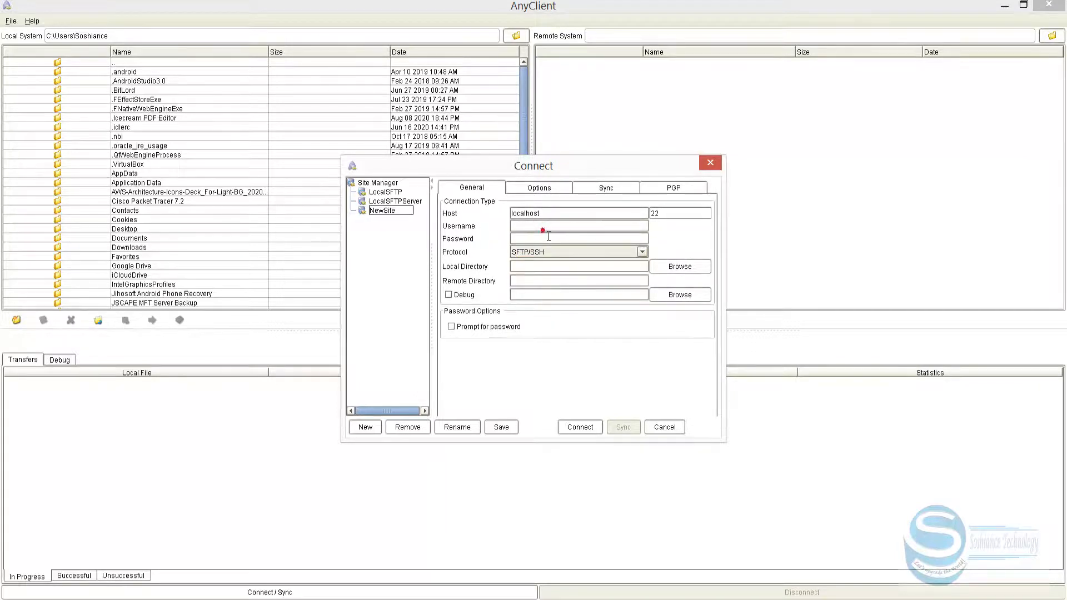
pyautogui.write('Admin')
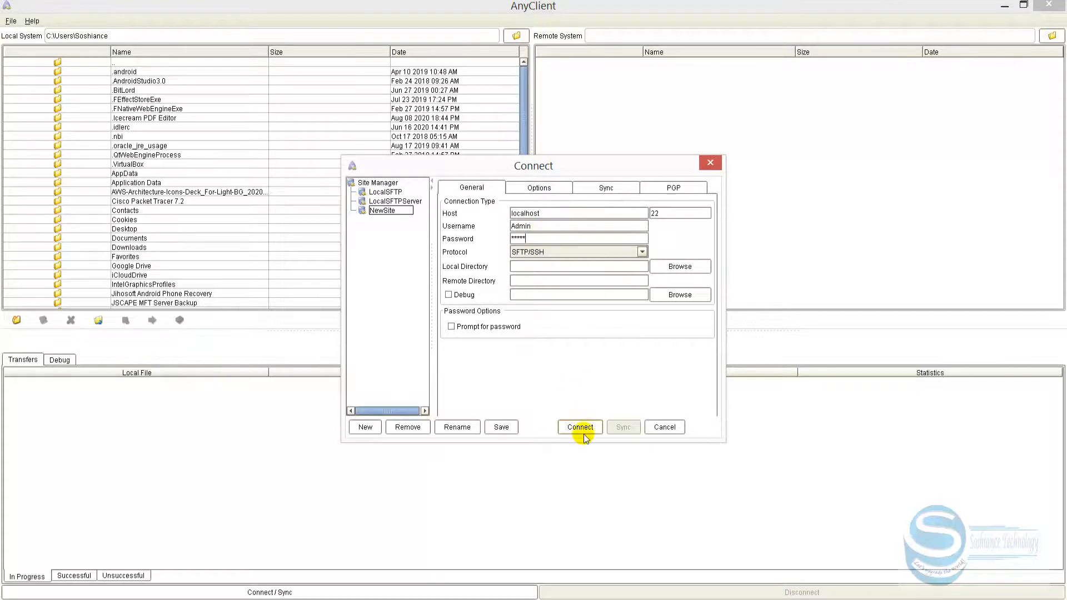
pyautogui.click(579, 427)
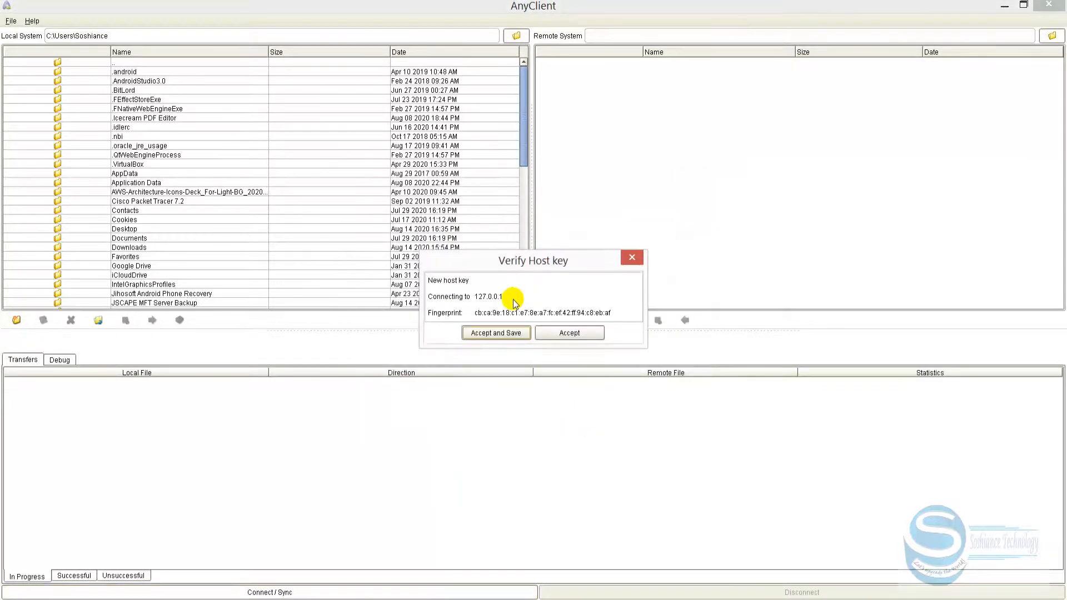
pyautogui.moveTo(480, 300)
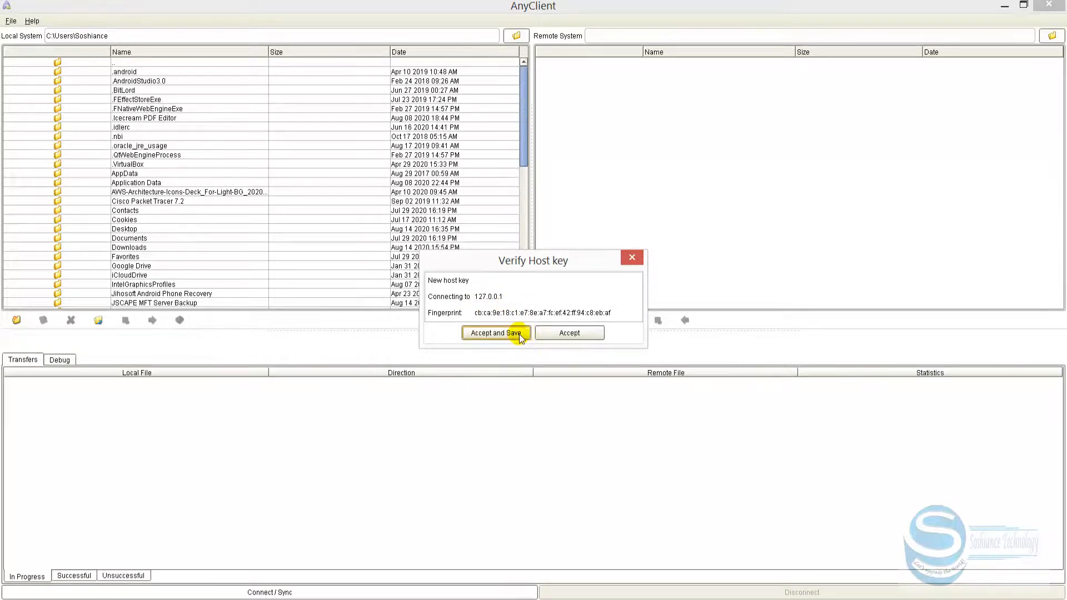
# Step: Accept and save the server's host key to finish connecting
pyautogui.click(495, 332)
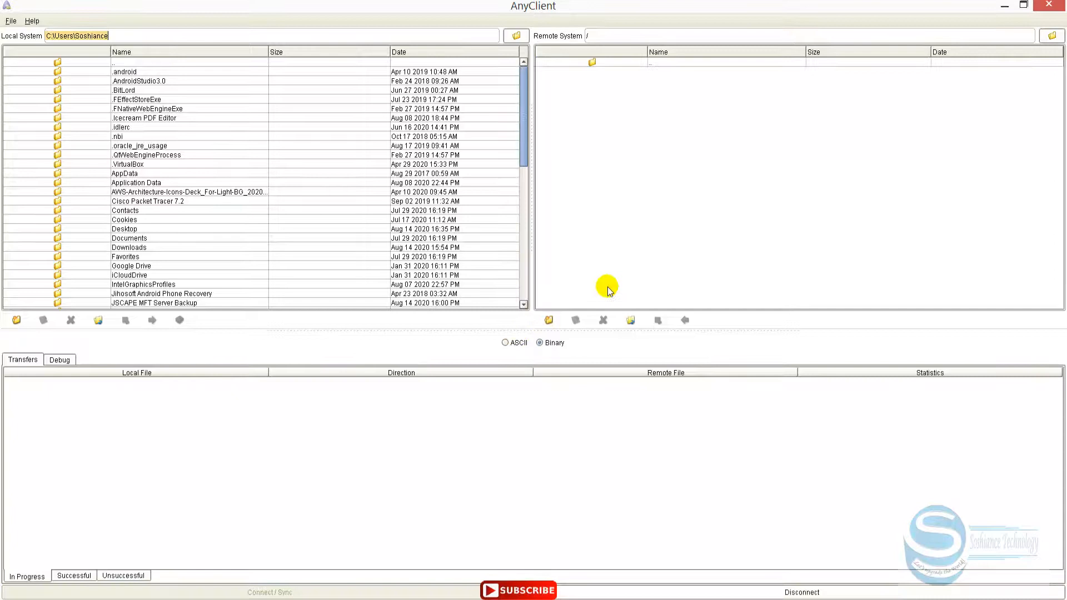
pyautogui.moveTo(466, 53)
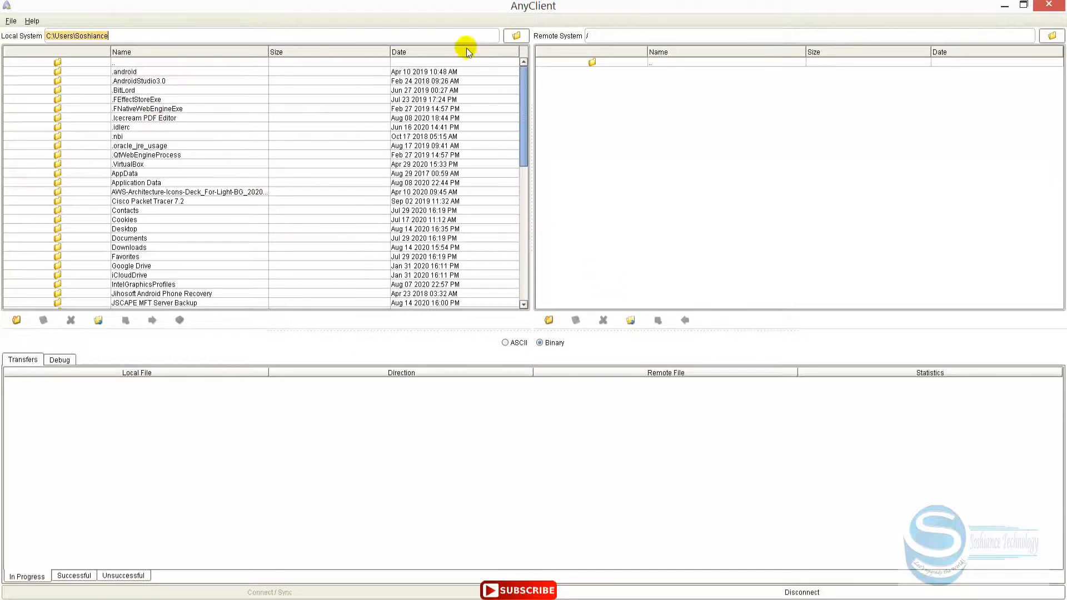
# Step: Upload Specification.pdf from D:\Info\BCAS Assignmets to the server's root folder
pyautogui.click(515, 35)
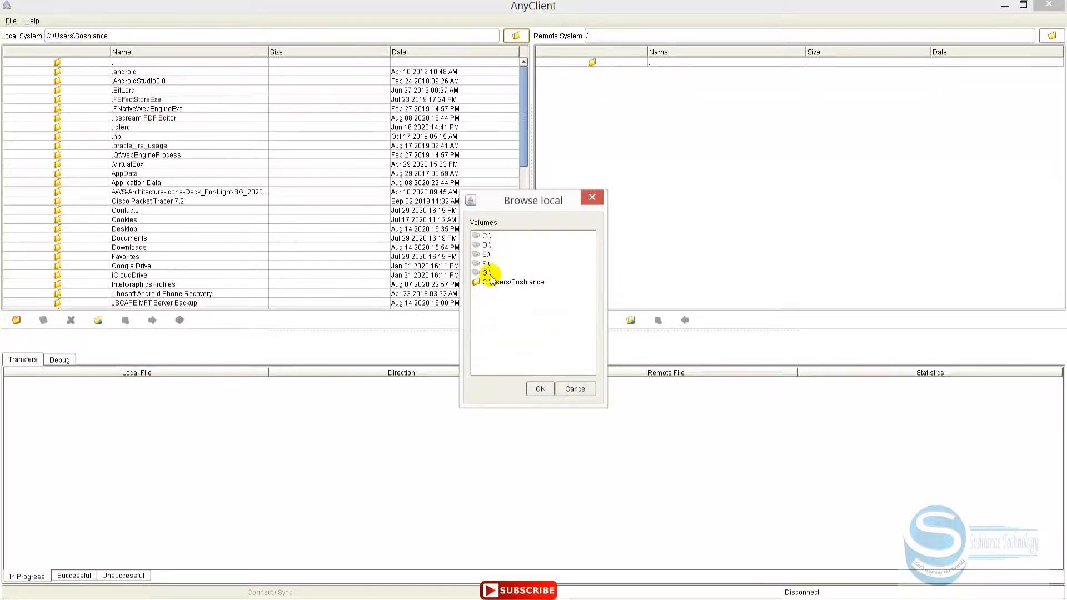
pyautogui.click(539, 388)
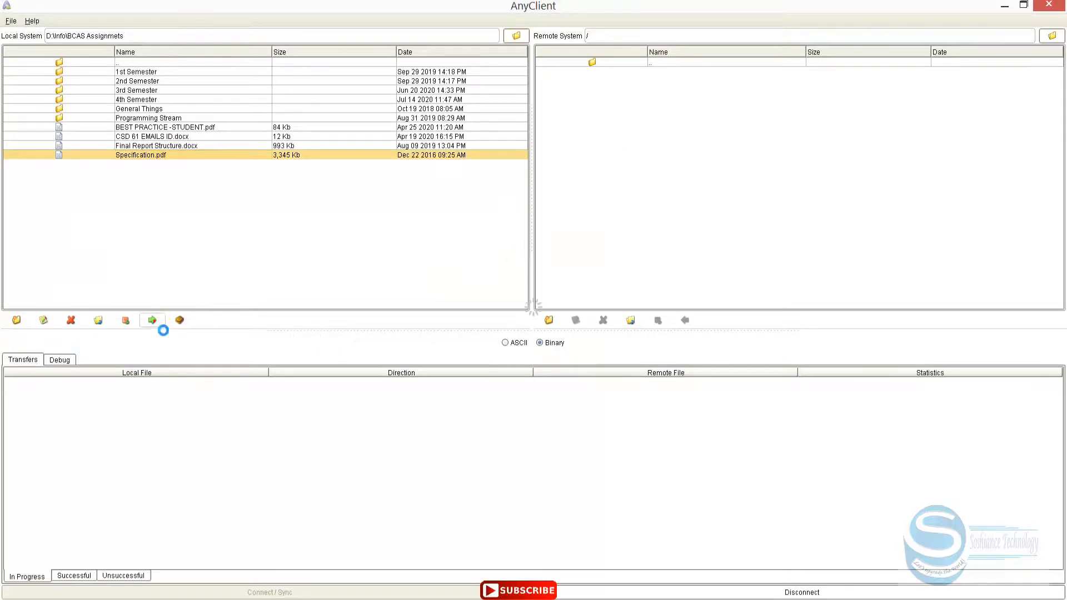
pyautogui.click(153, 320)
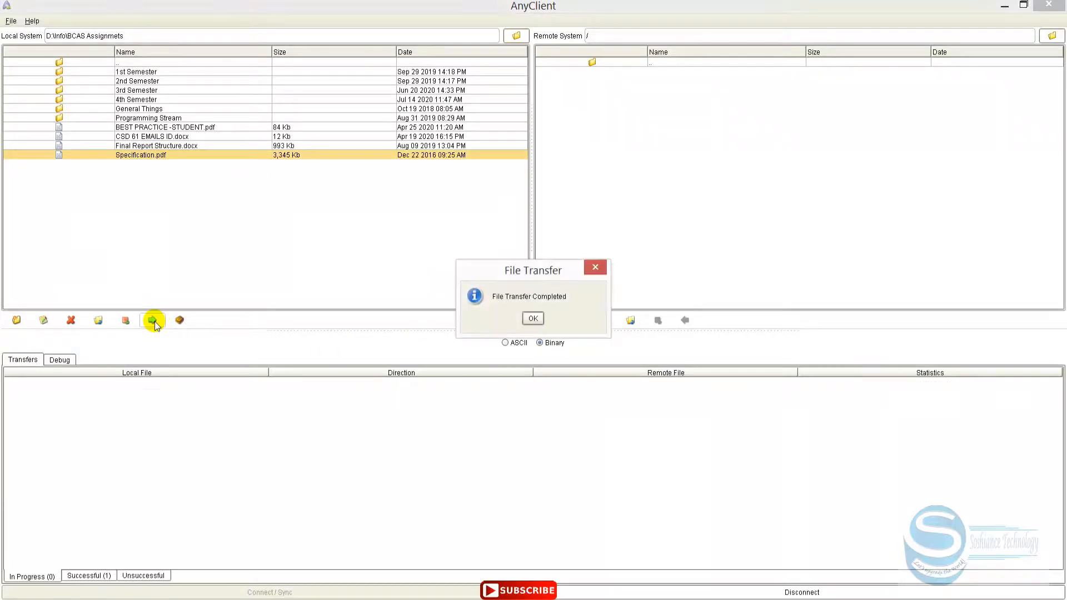
pyautogui.click(532, 318)
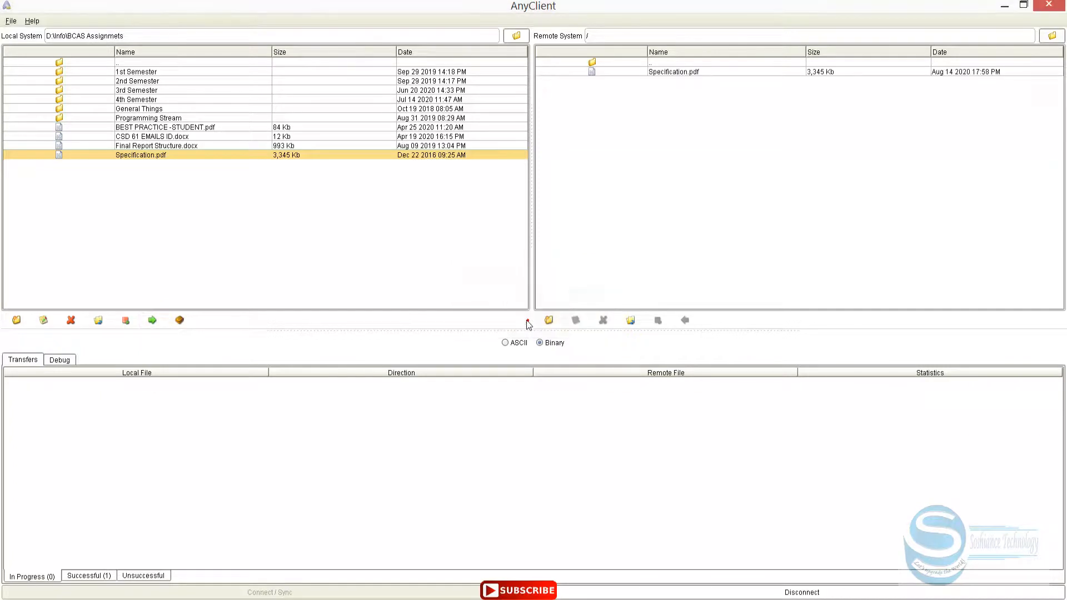